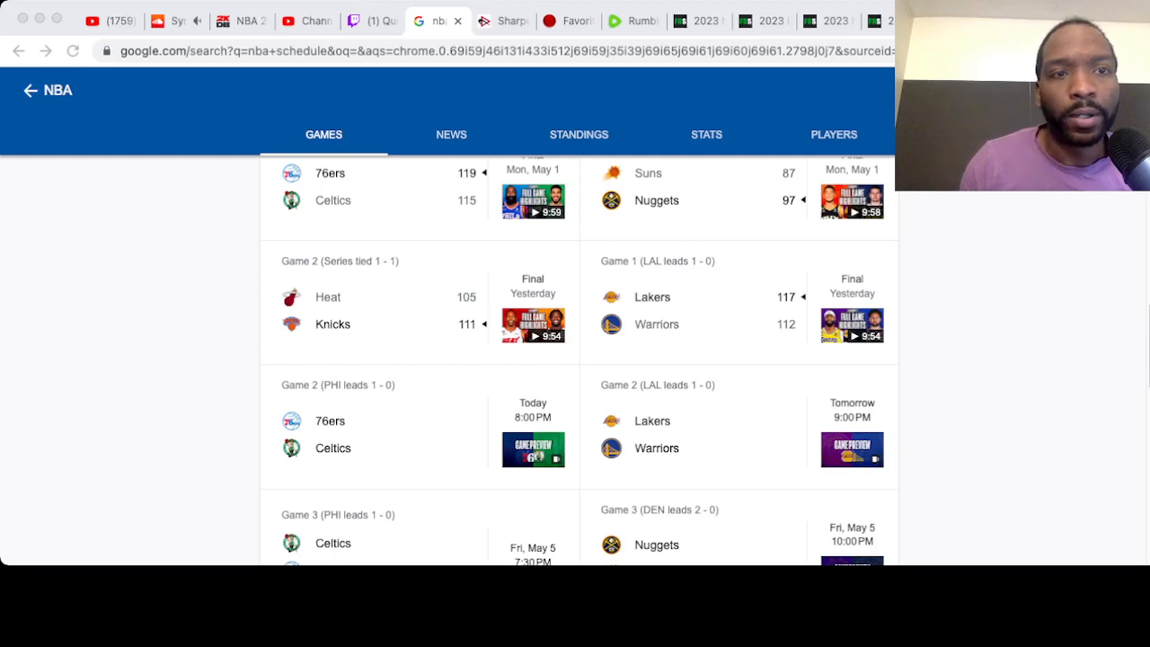
# Open the Heat vs Knicks Game 2 result (Knicks win 111–105) from the NBA schedule
pyautogui.scroll(3)
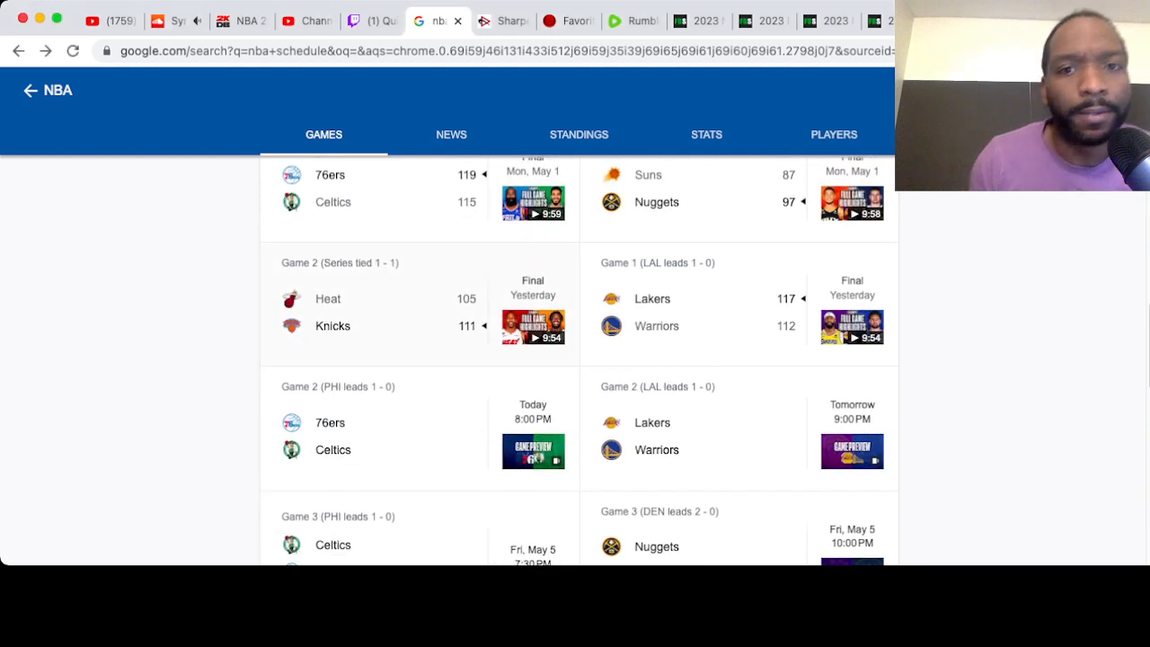
pyautogui.click(378, 312)
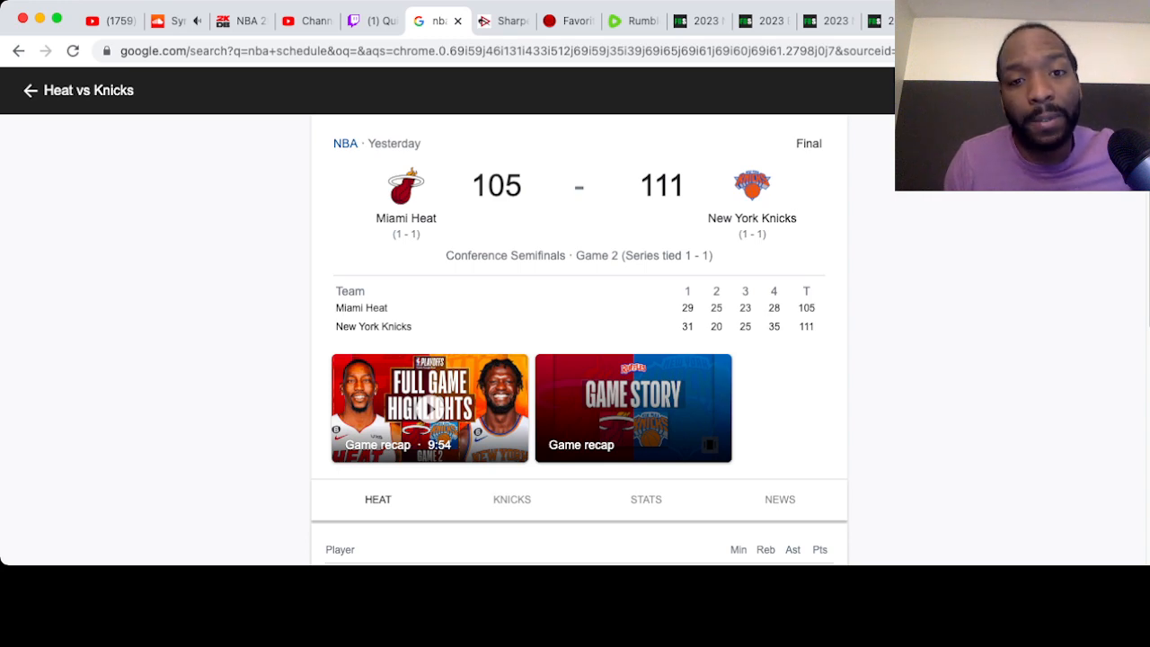
# Scroll down to the Heat player stat lines, led by Caleb Martin's 22 points
pyautogui.scroll(-3)
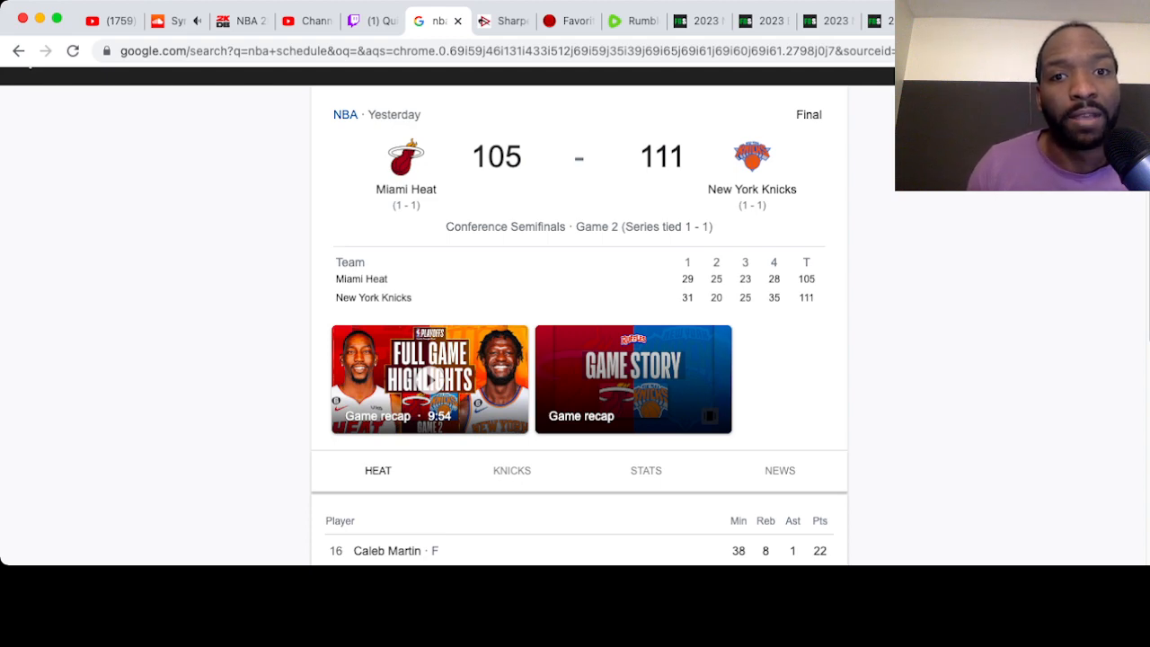
pyautogui.scroll(-3)
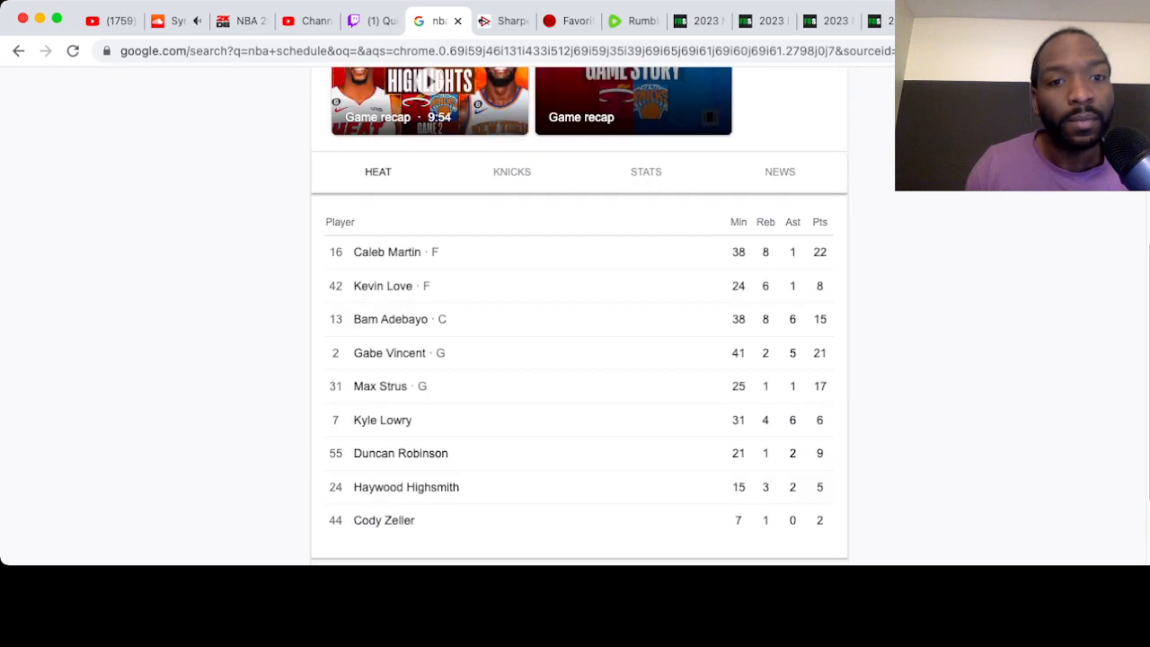
pyautogui.scroll(3)
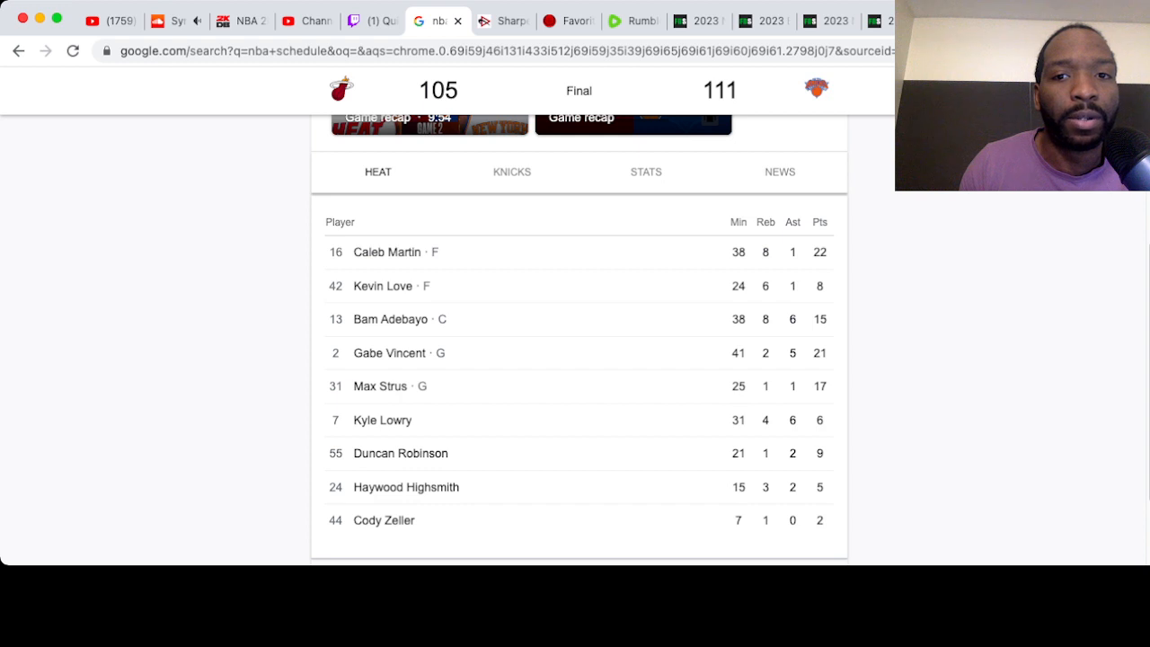
pyautogui.click(512, 172)
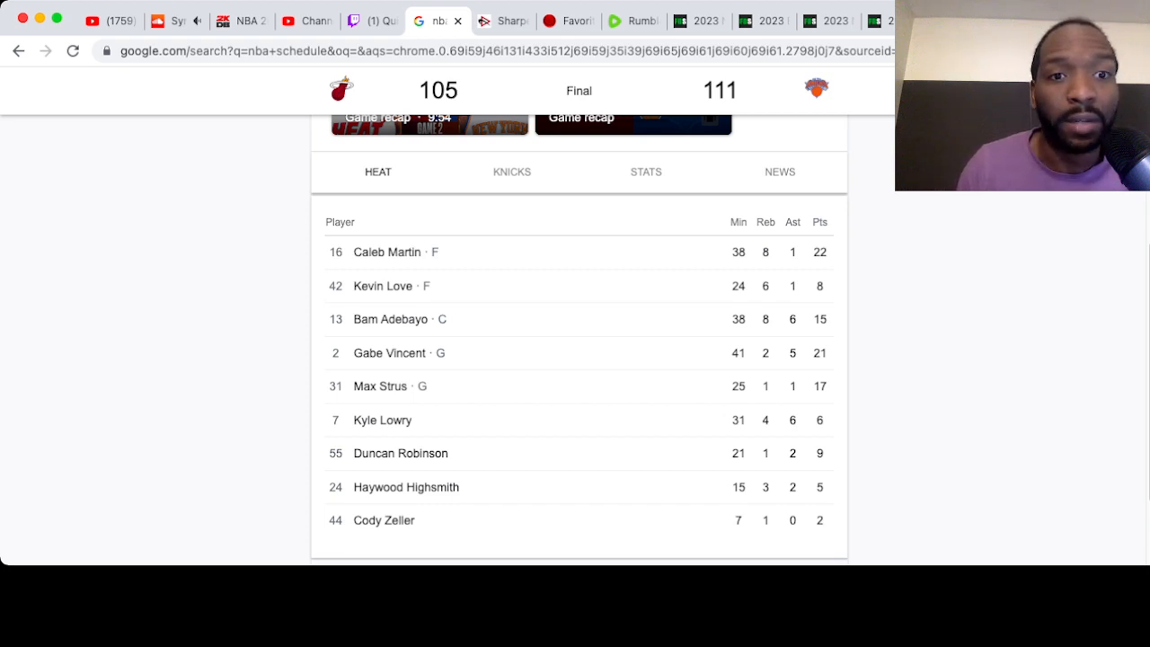
pyautogui.moveTo(405, 487)
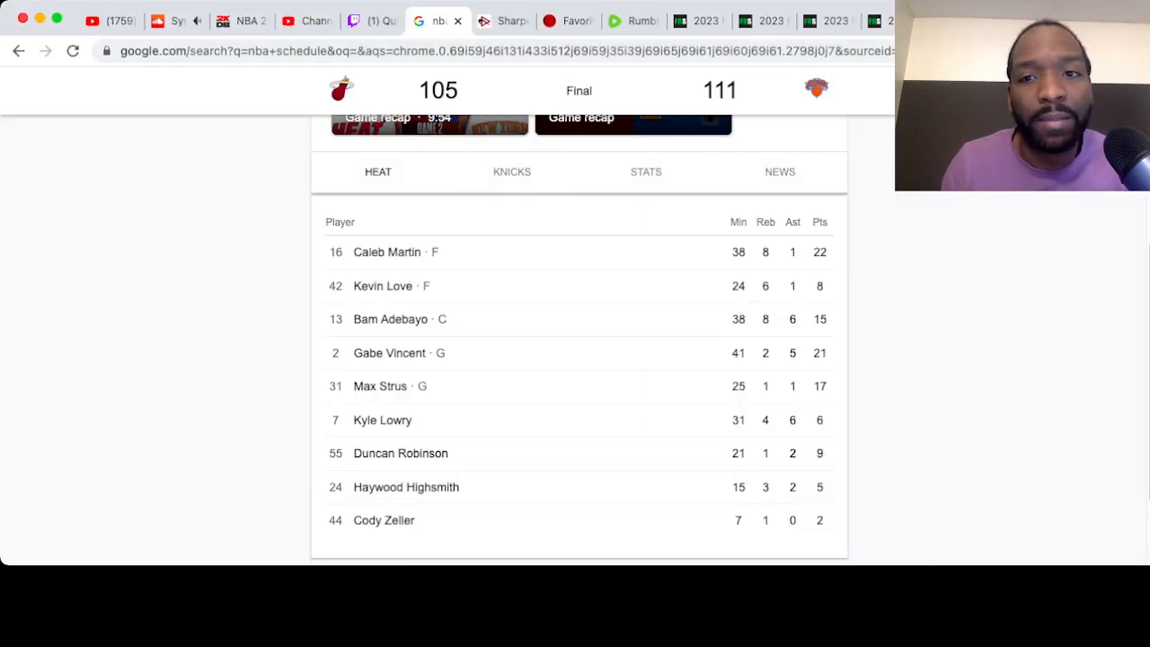
pyautogui.click(511, 172)
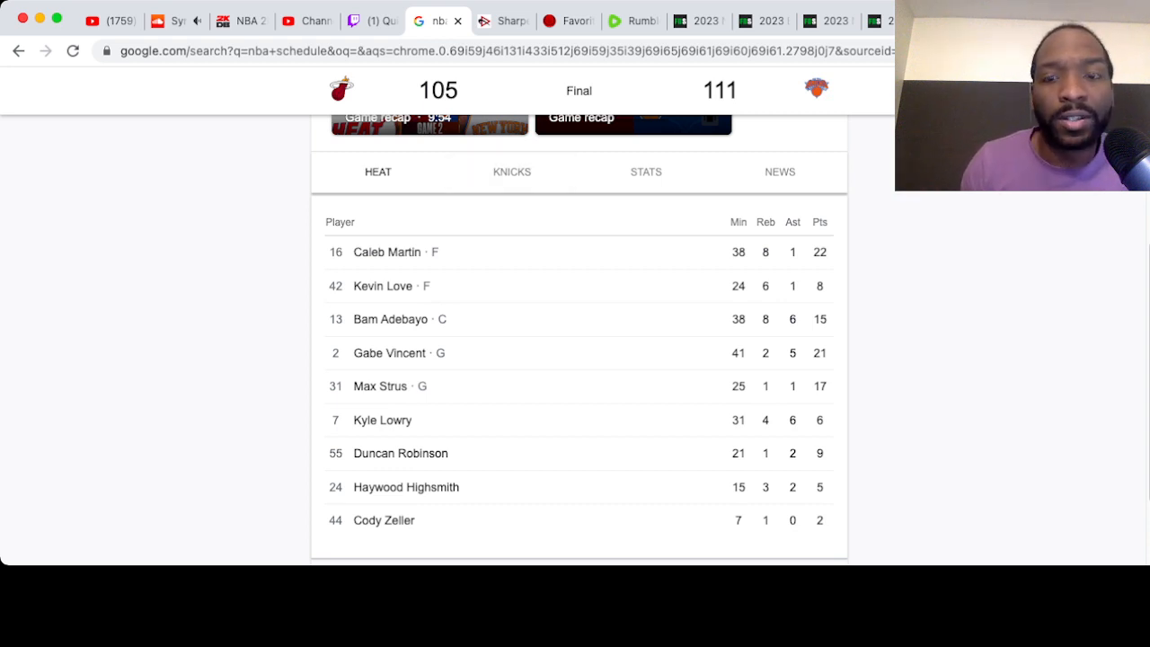
pyautogui.click(511, 171)
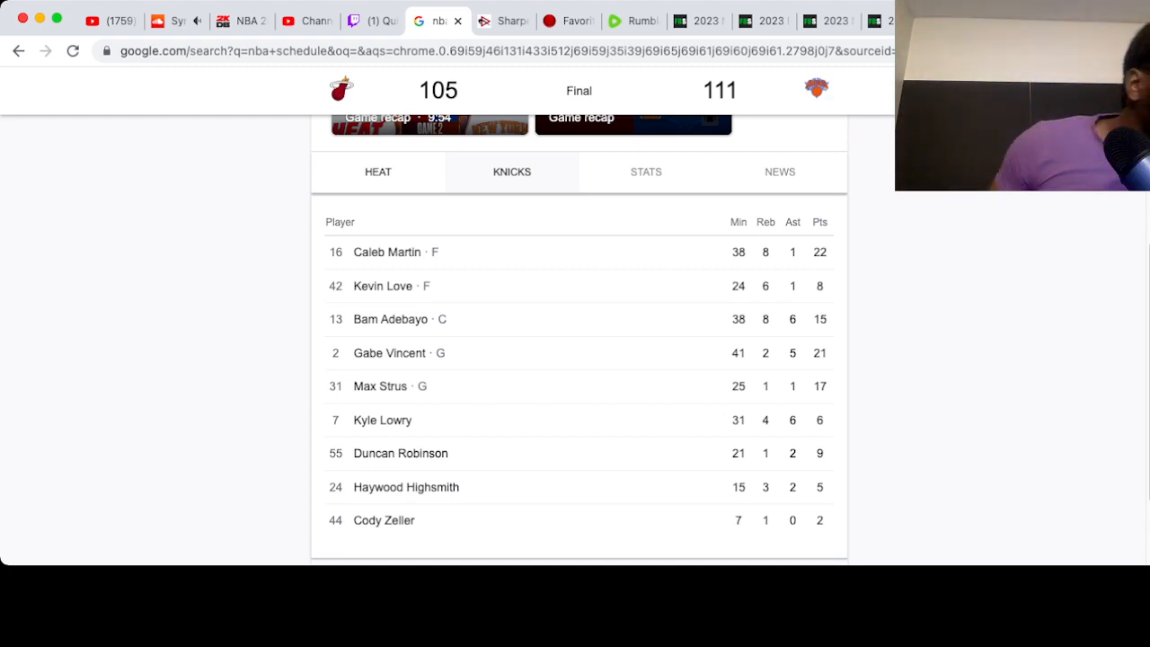
# Show the Knicks player table, led by Brunson's 30 and Randle's 25, after briefly viewing Heat
pyautogui.click(511, 171)
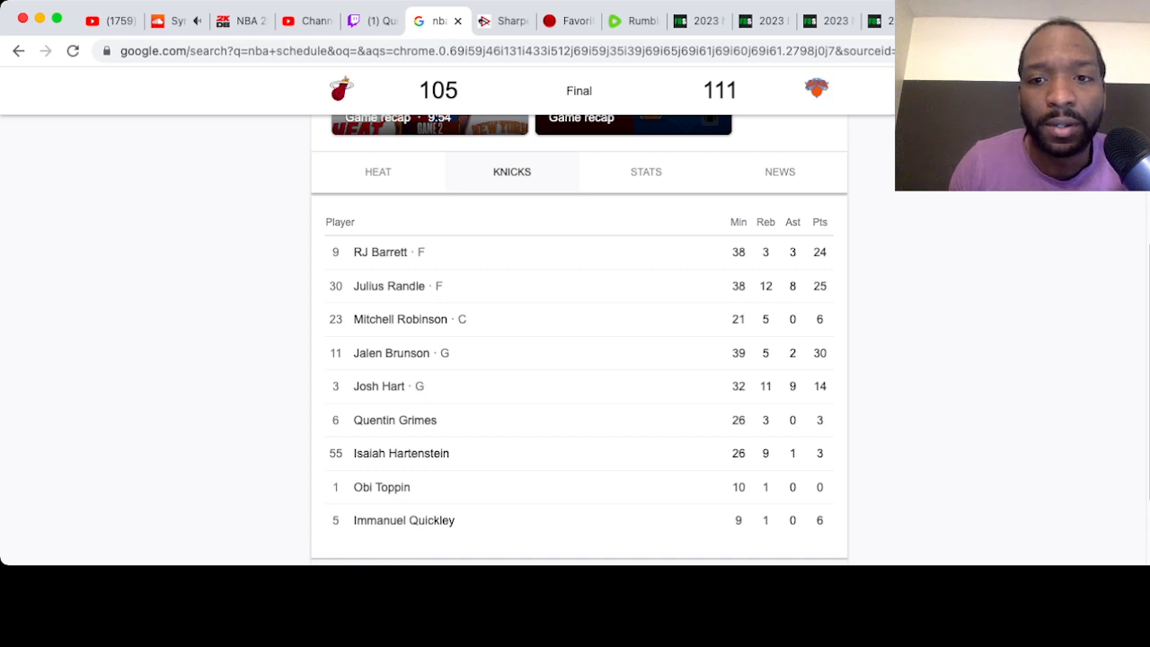
pyautogui.scroll(-3)
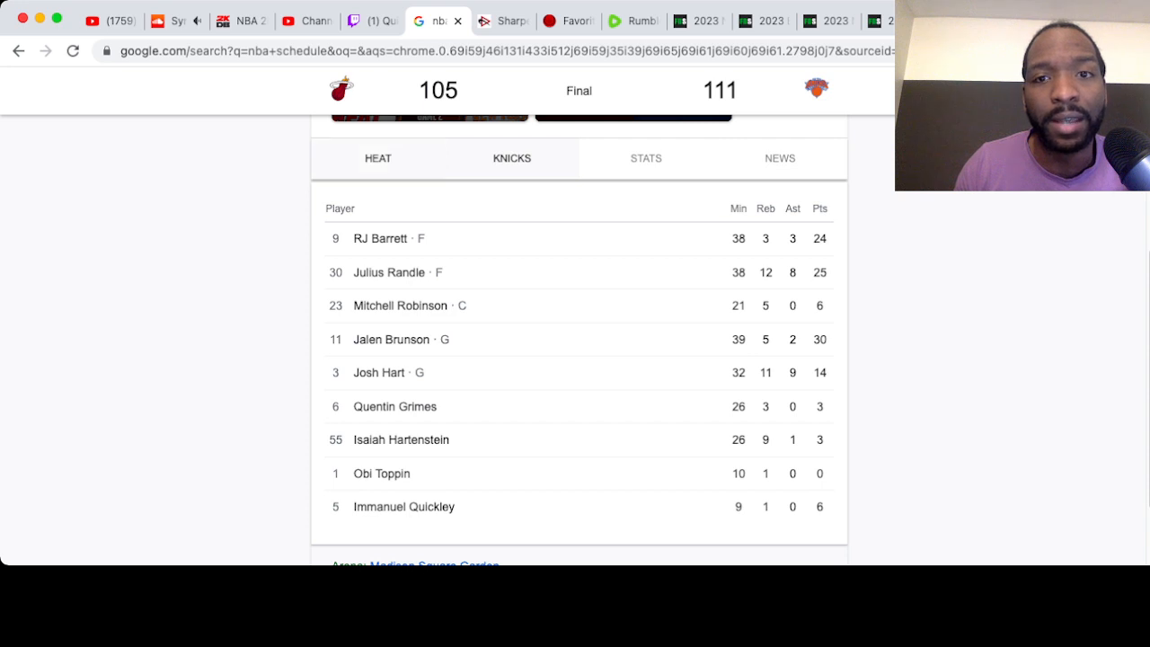
pyautogui.click(378, 157)
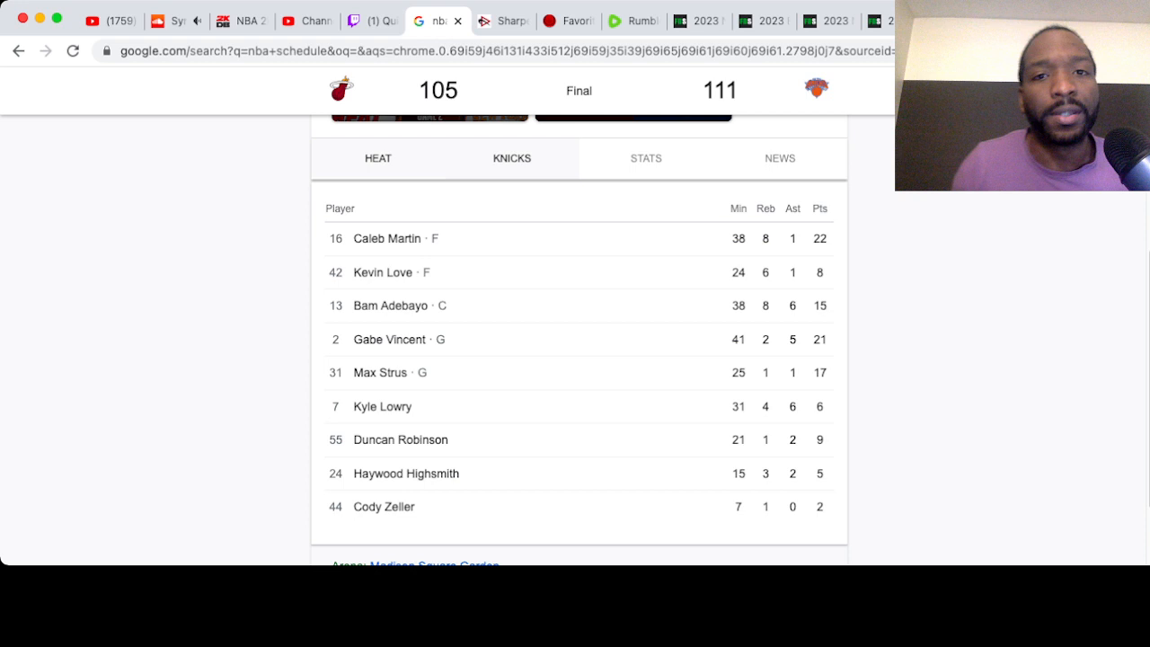
pyautogui.click(512, 157)
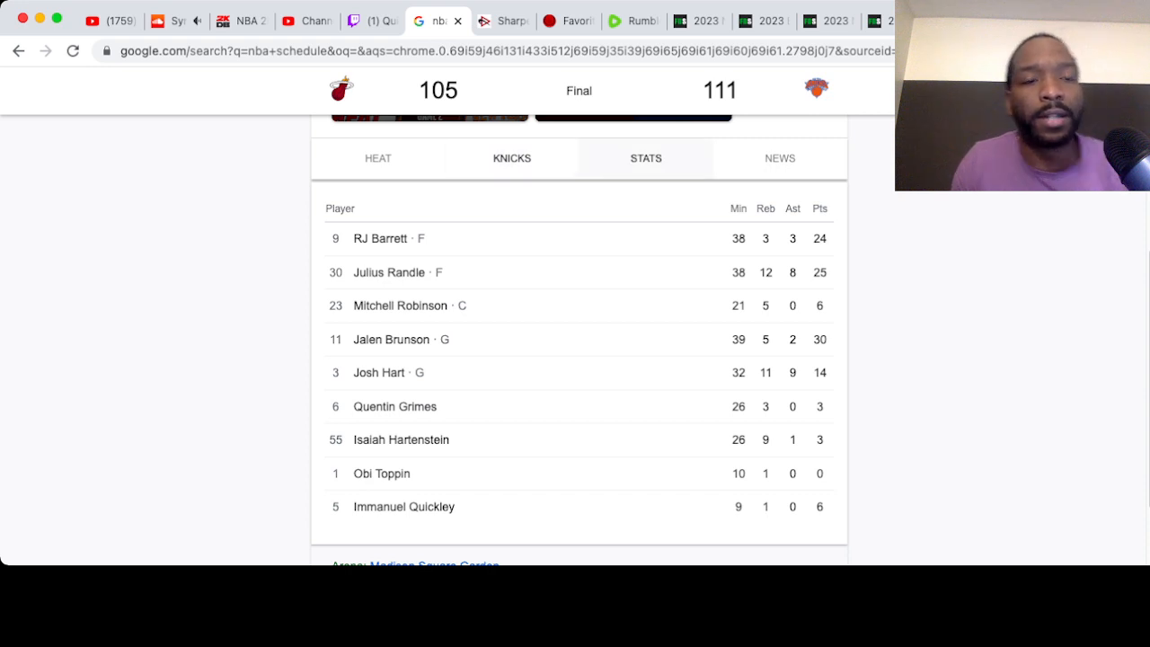
# Review the Heat–Knicks team stats, including Knicks outrebounding Miami 50 to 34
pyautogui.click(646, 158)
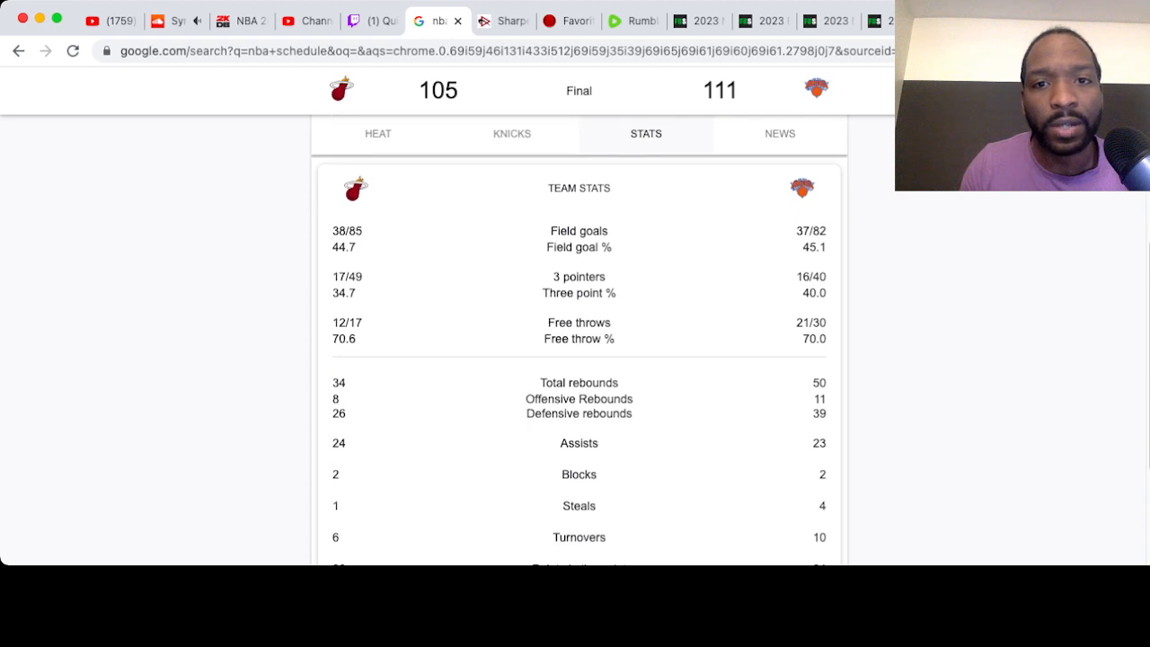
pyautogui.scroll(-3)
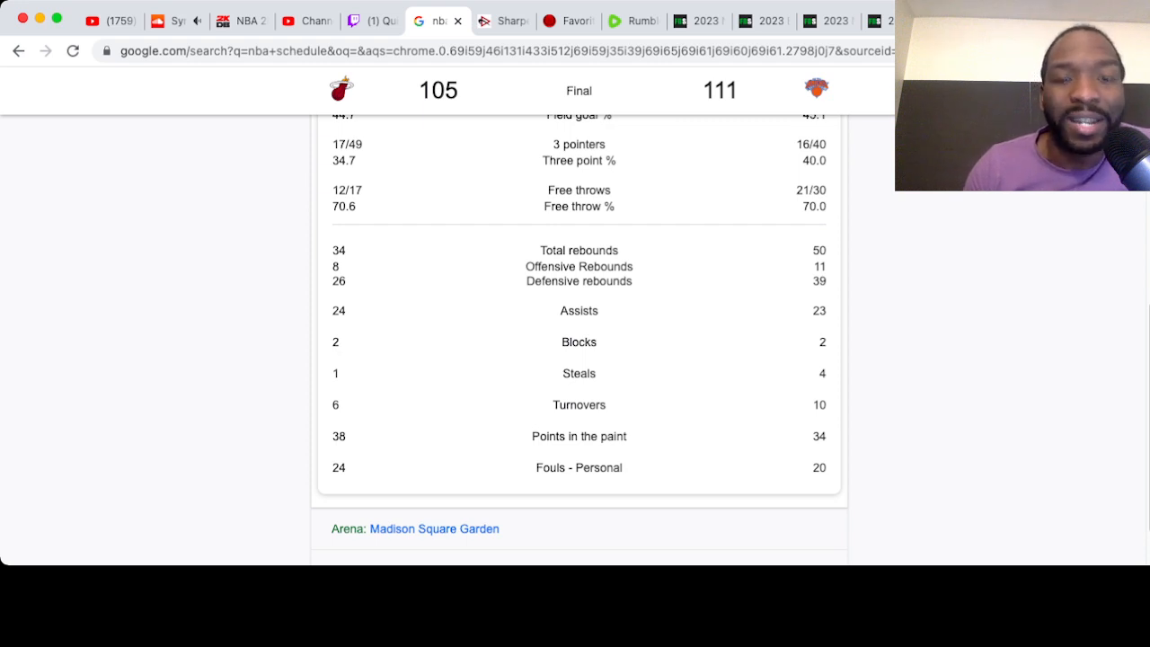
pyautogui.scroll(3)
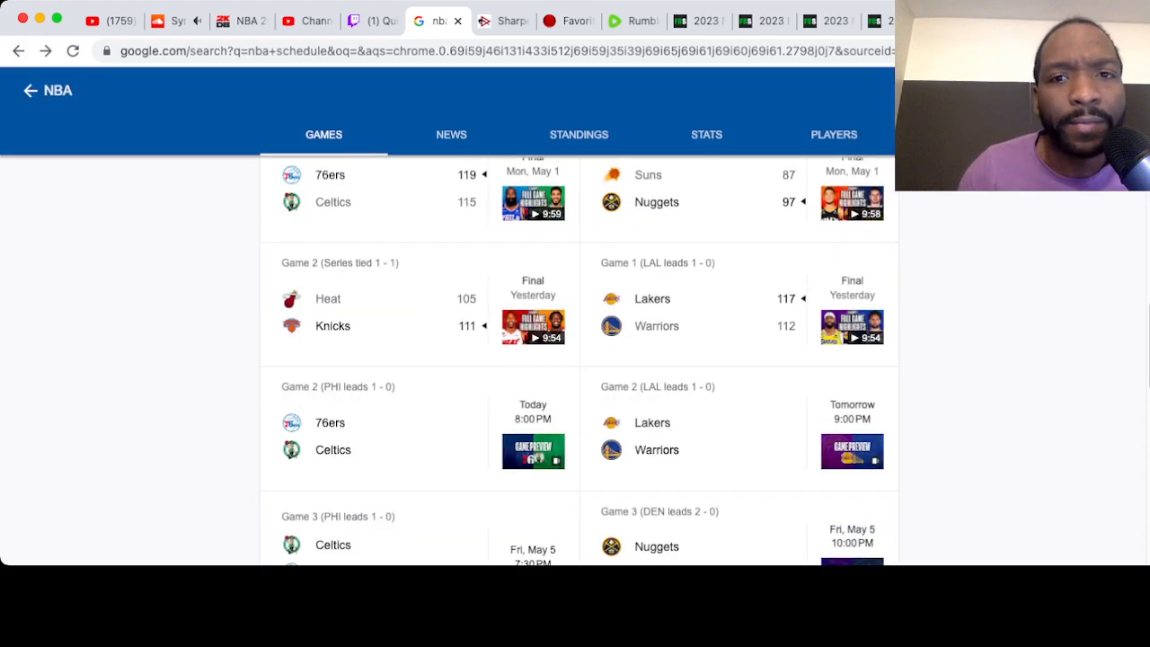
pyautogui.scroll(-3)
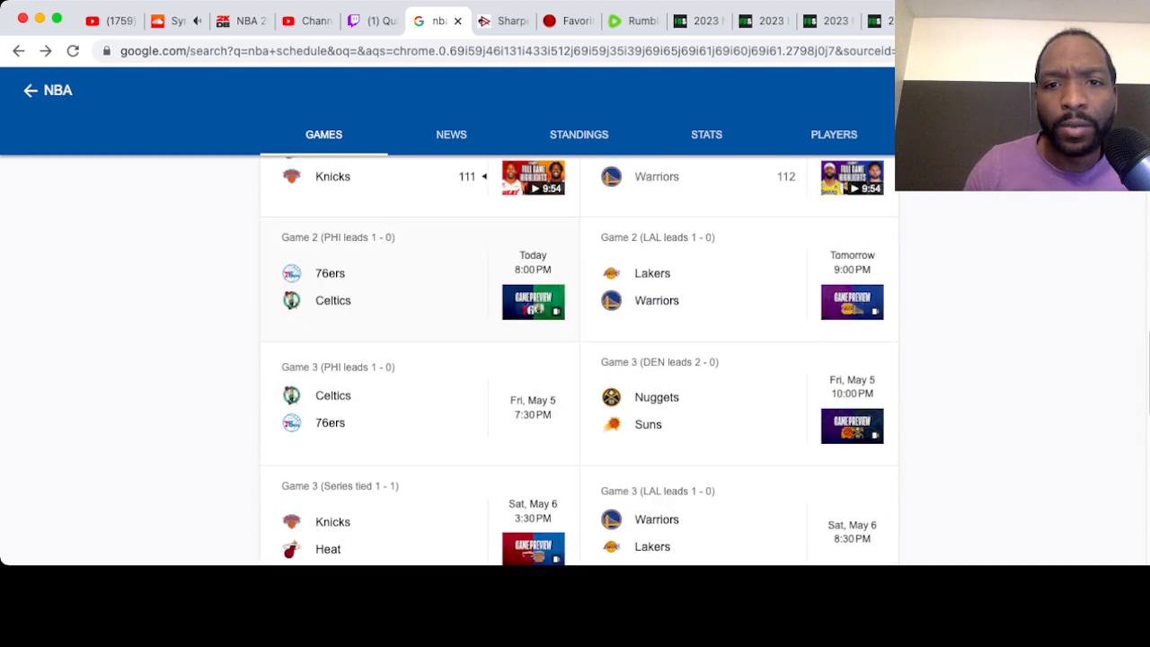
pyautogui.scroll(-3)
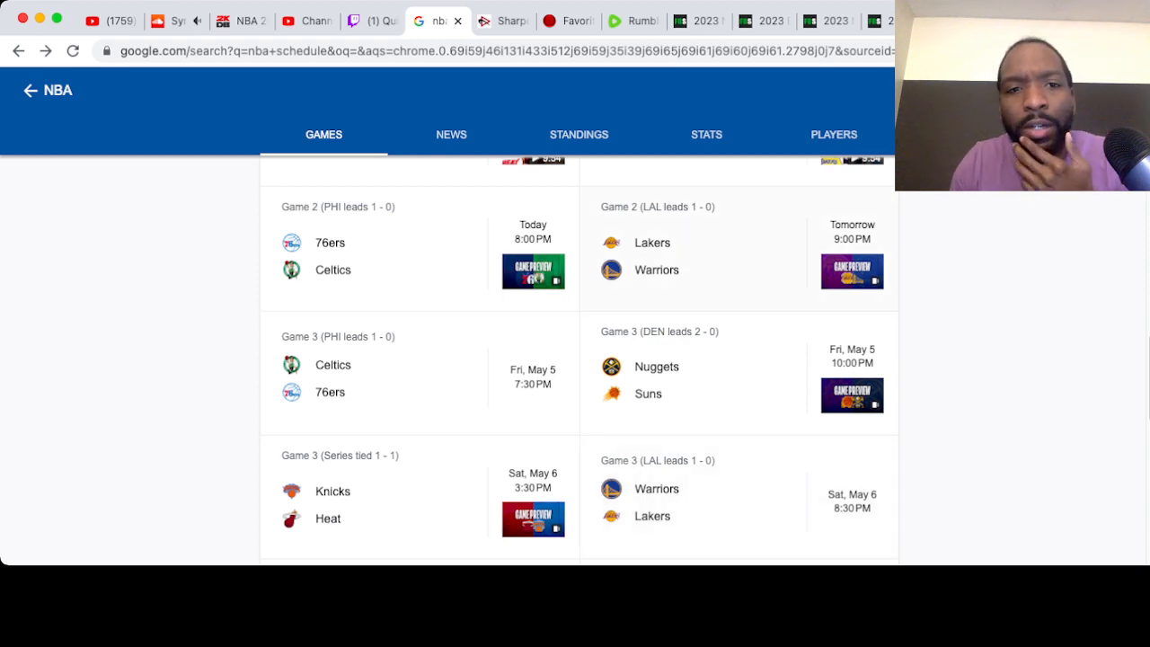
pyautogui.scroll(3)
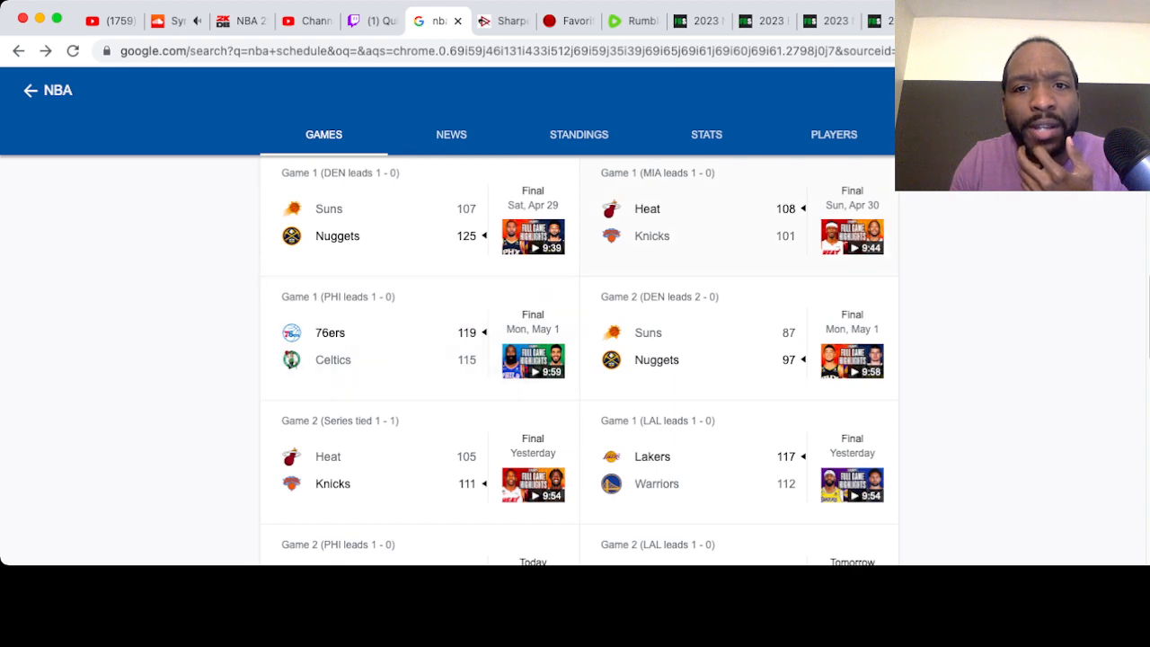
pyautogui.scroll(-3)
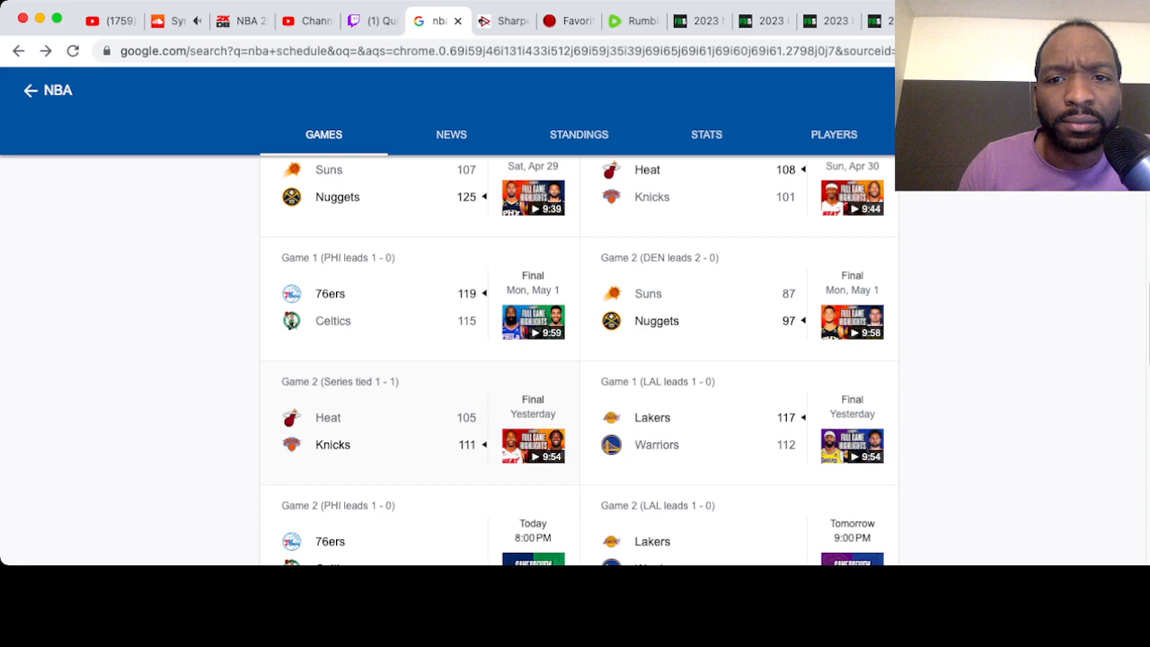
pyautogui.scroll(3)
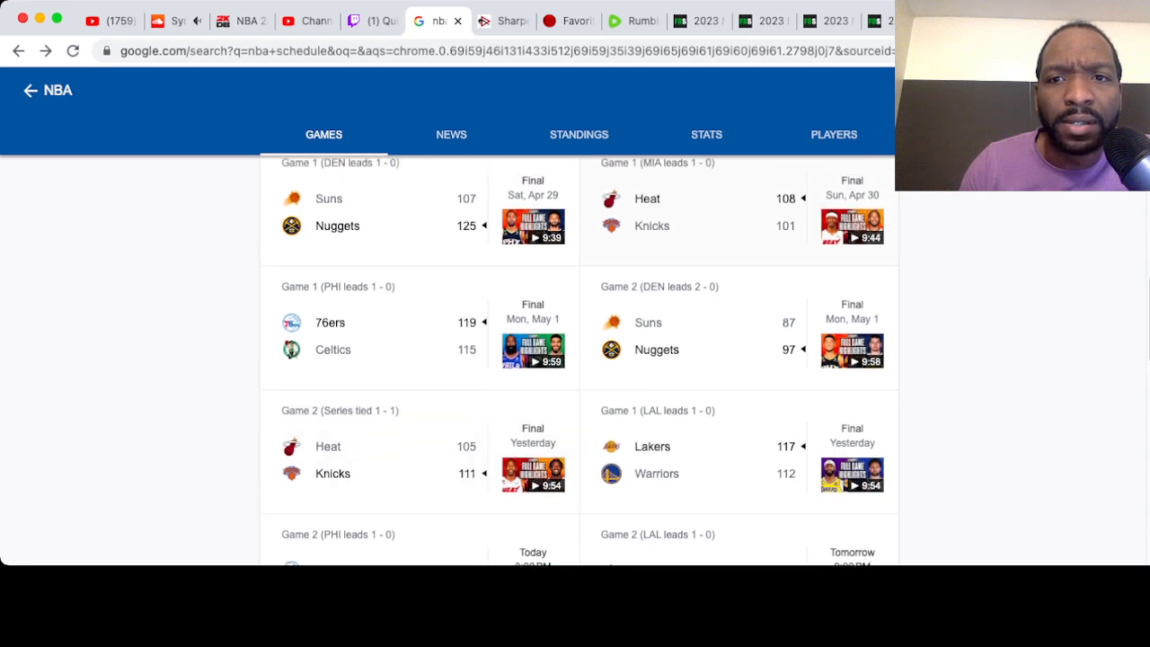
pyautogui.scroll(-3)
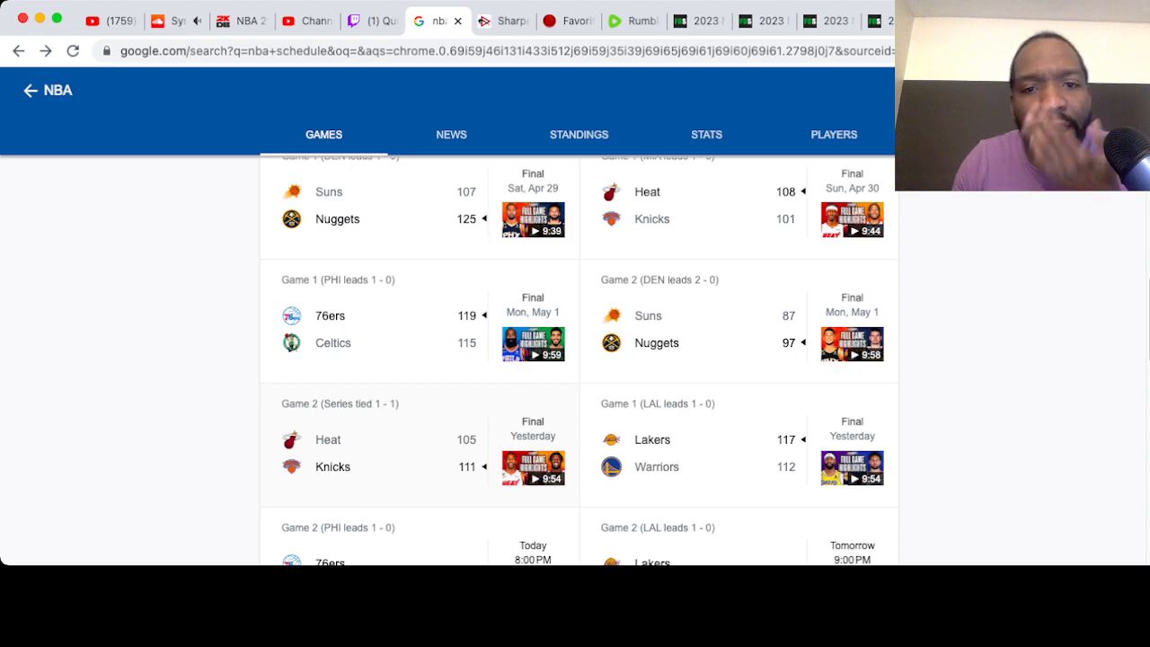
pyautogui.scroll(-3)
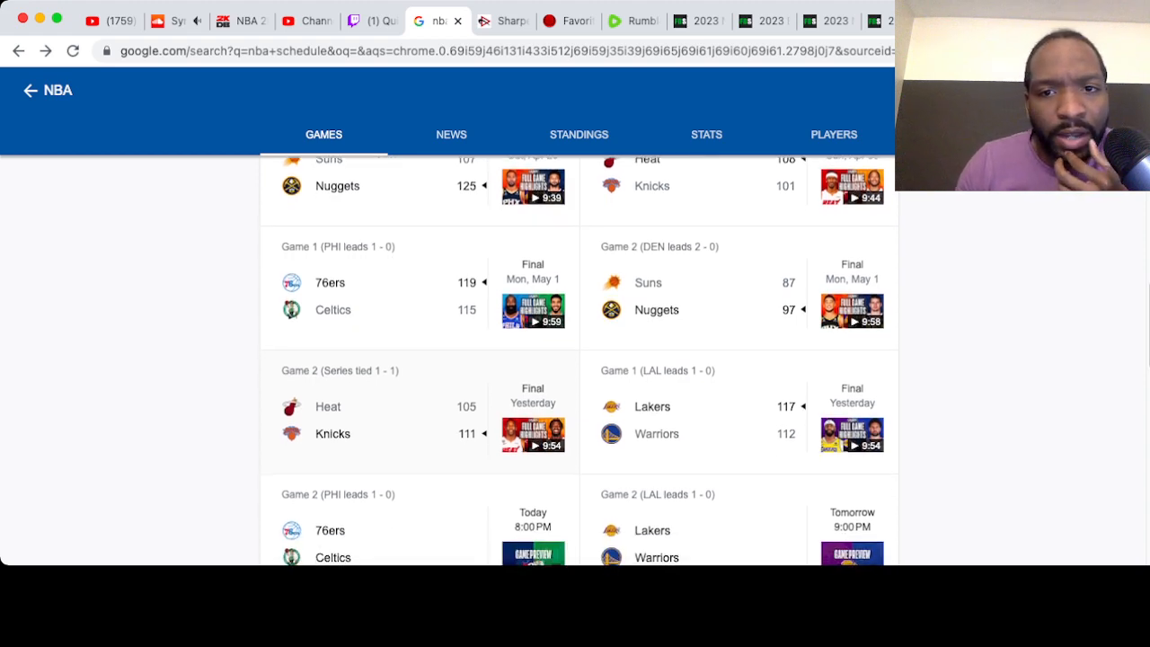
pyautogui.scroll(-3)
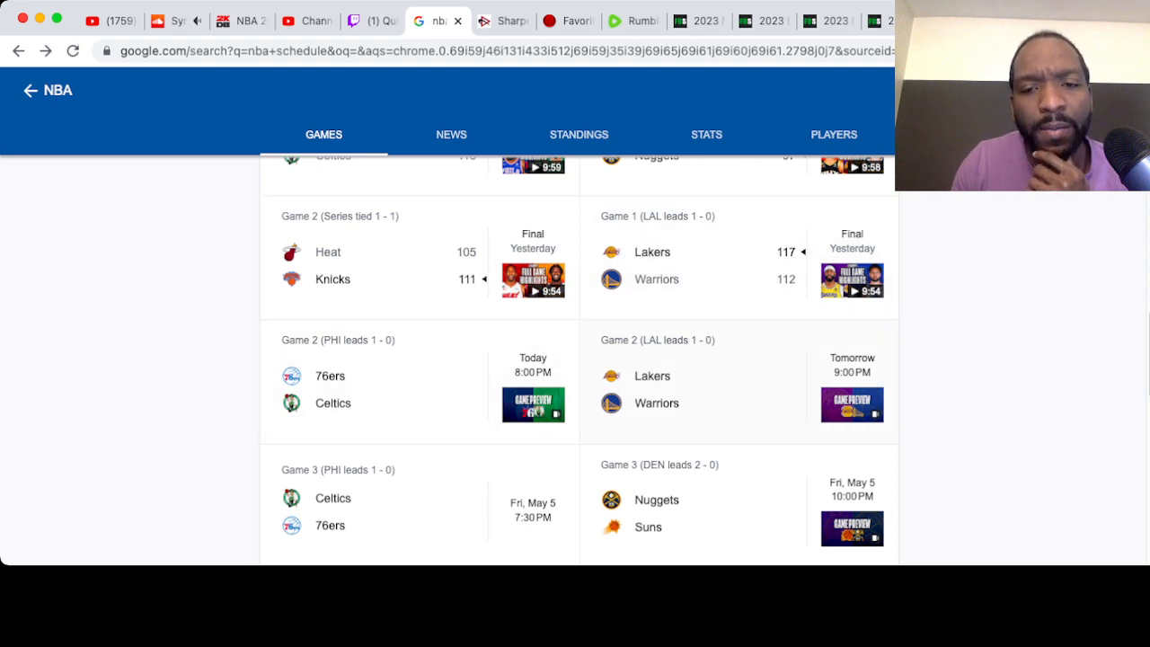
pyautogui.scroll(-3)
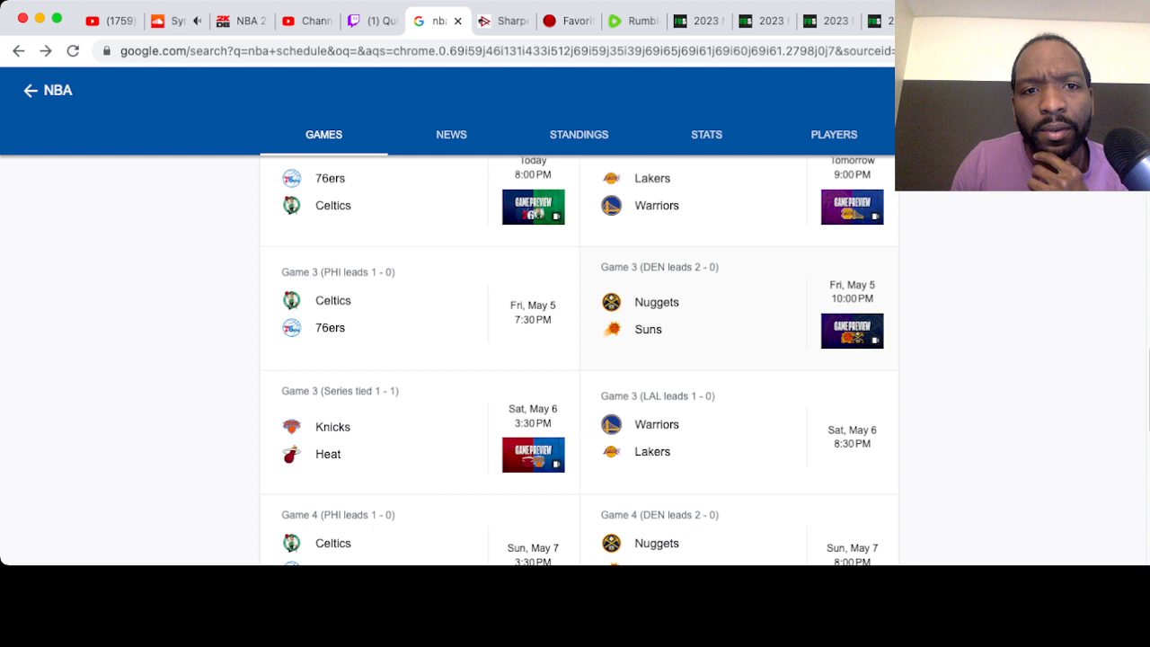
pyautogui.scroll(-3)
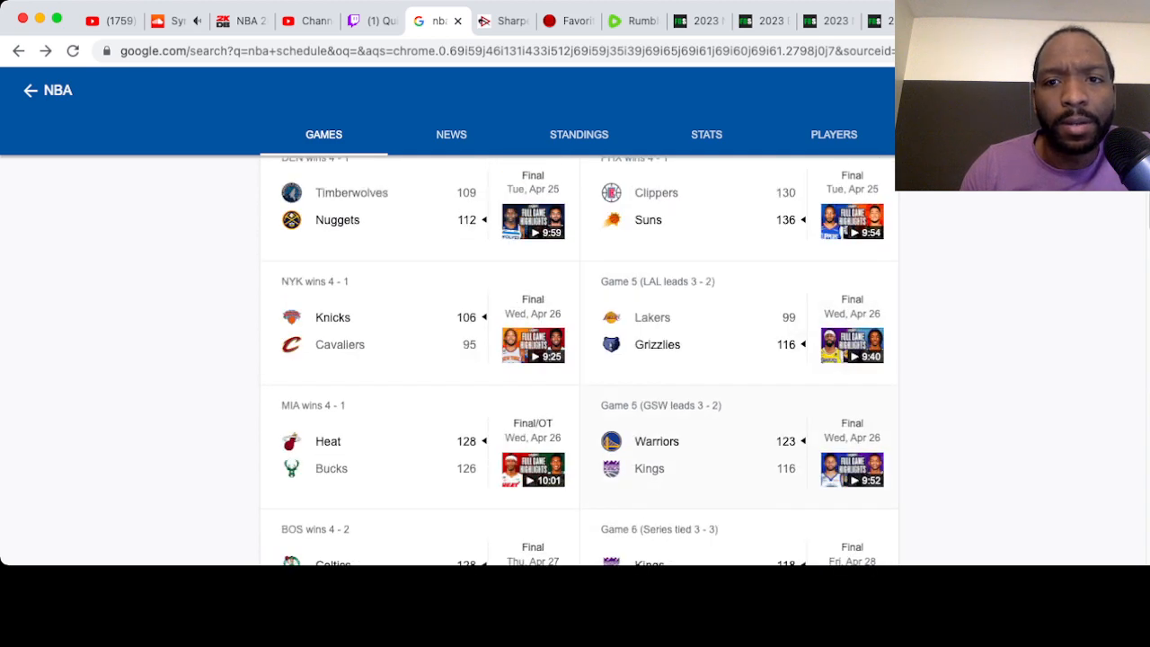
pyautogui.scroll(-3)
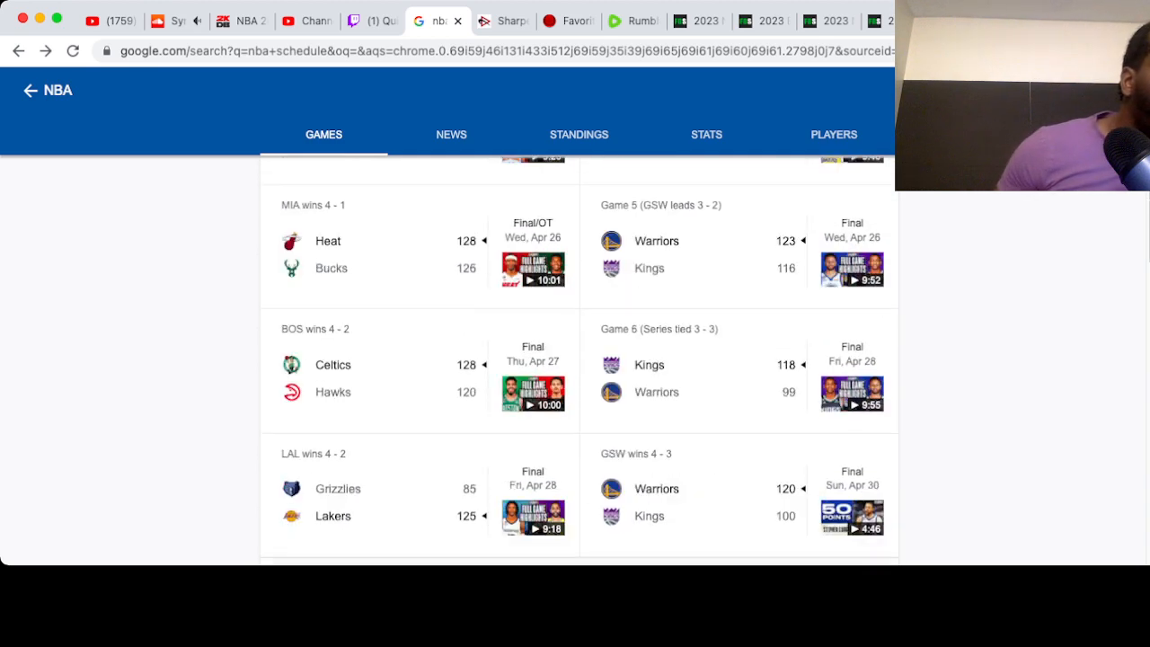
pyautogui.scroll(-3)
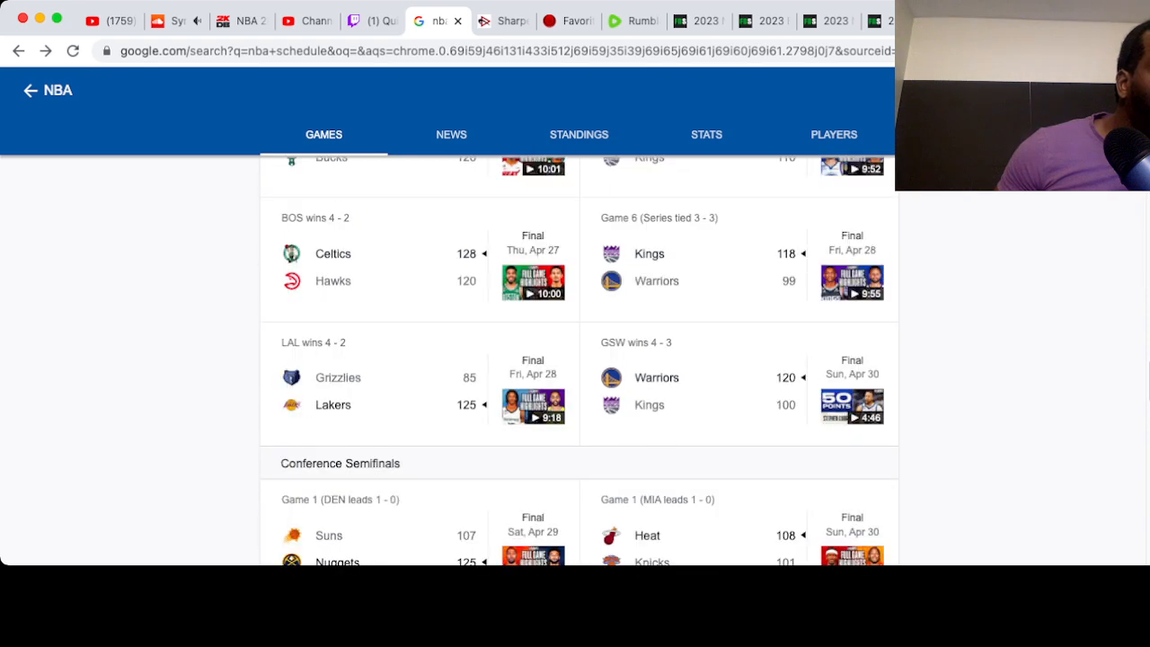
pyautogui.scroll(-3)
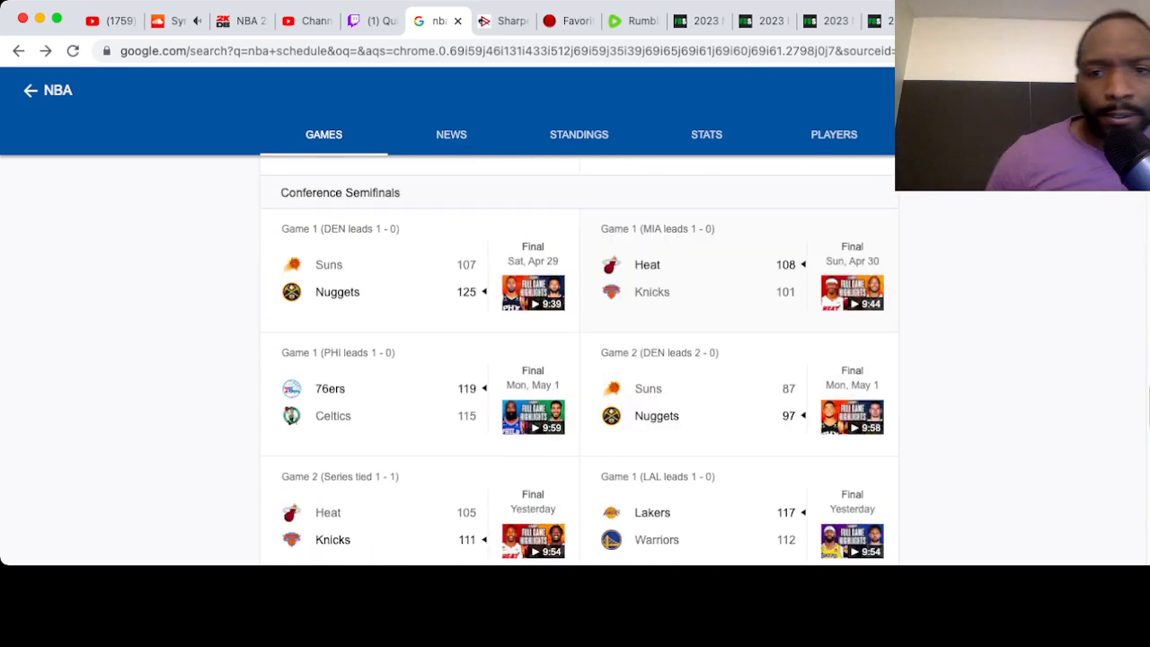
pyautogui.scroll(-3)
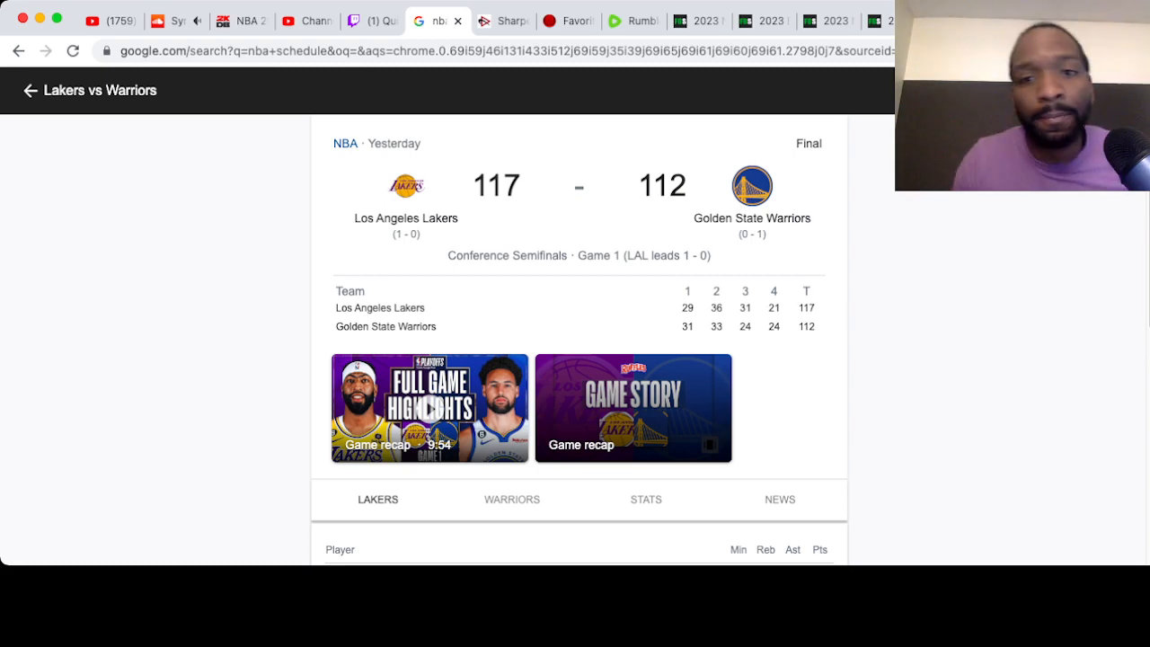
# Show the Warriors Game 1 box score, led by Curry's 27 and Thompson's 25
pyautogui.scroll(-3)
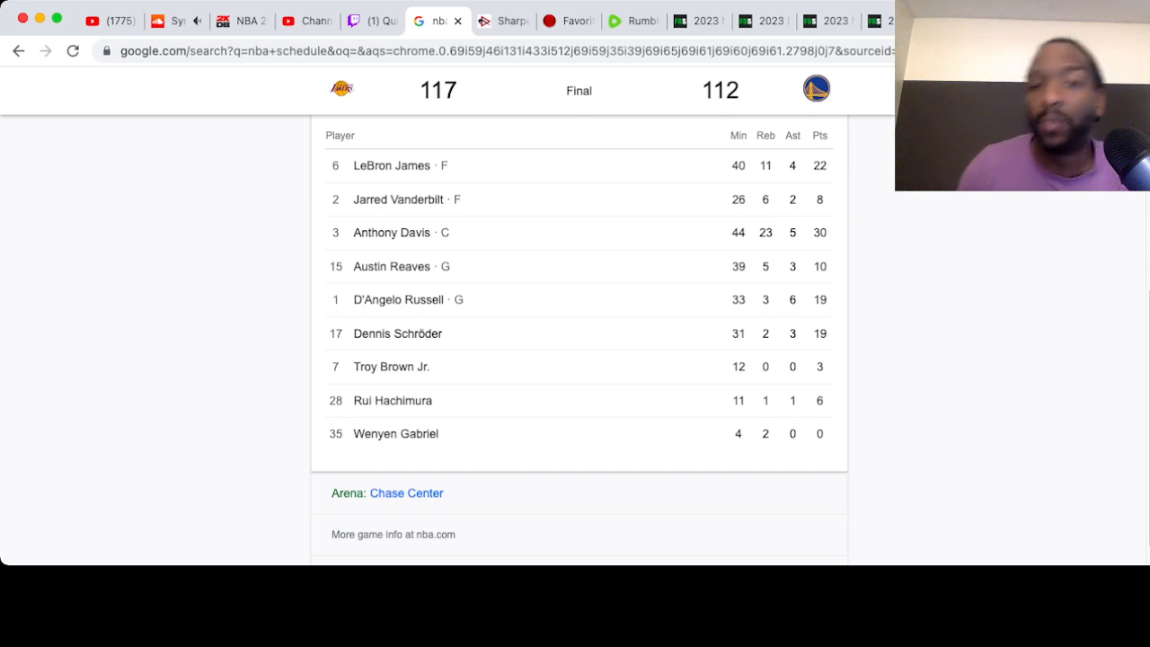
pyautogui.scroll(3)
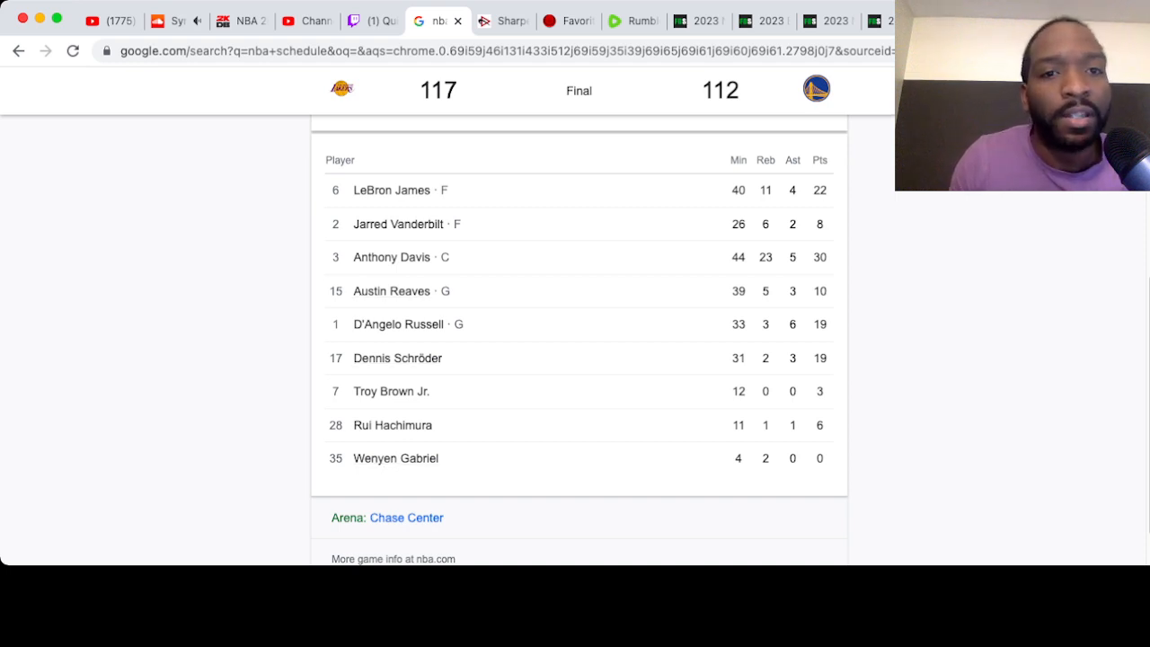
pyautogui.moveTo(398, 324)
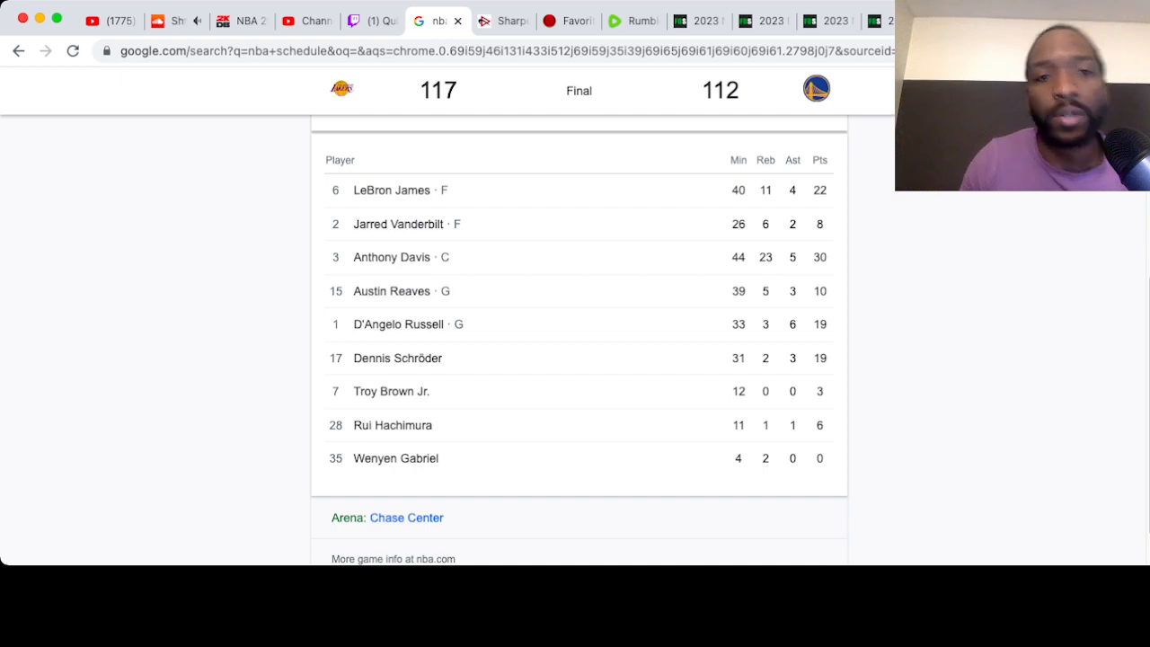
pyautogui.moveTo(397, 357)
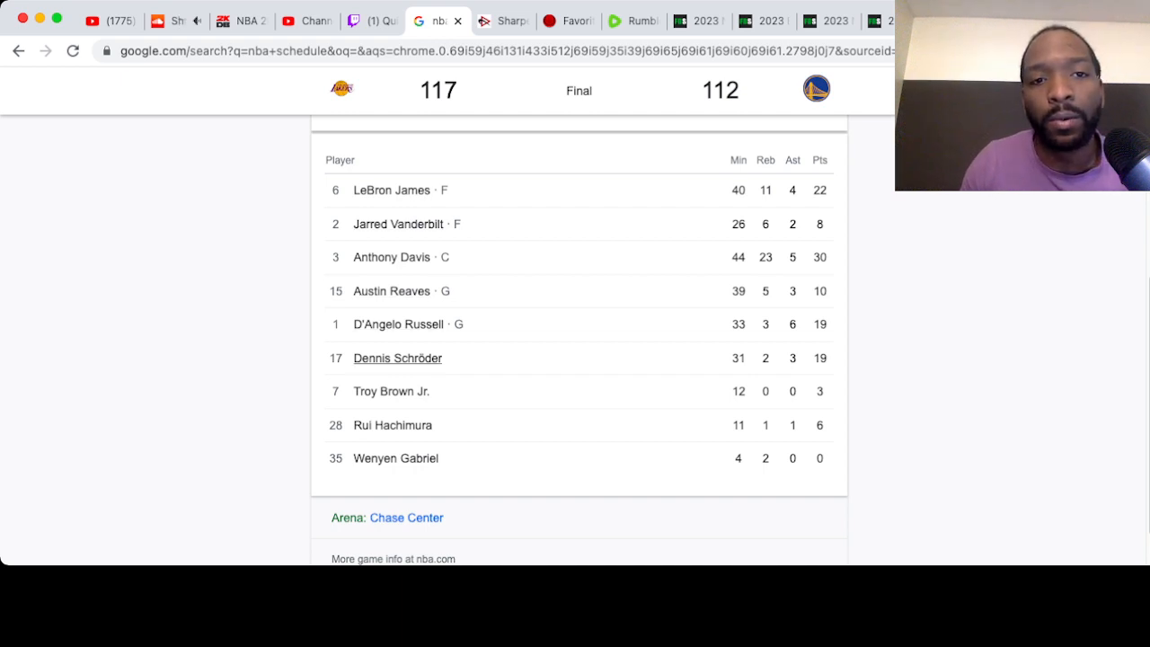
pyautogui.moveTo(397, 358)
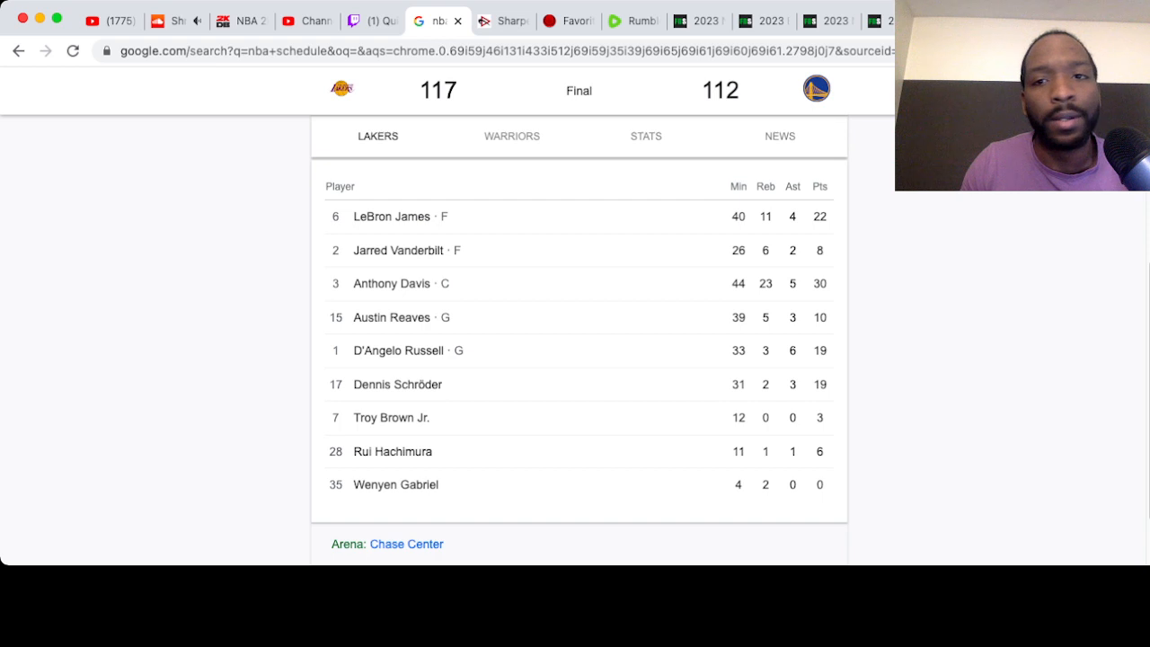
pyautogui.click(511, 136)
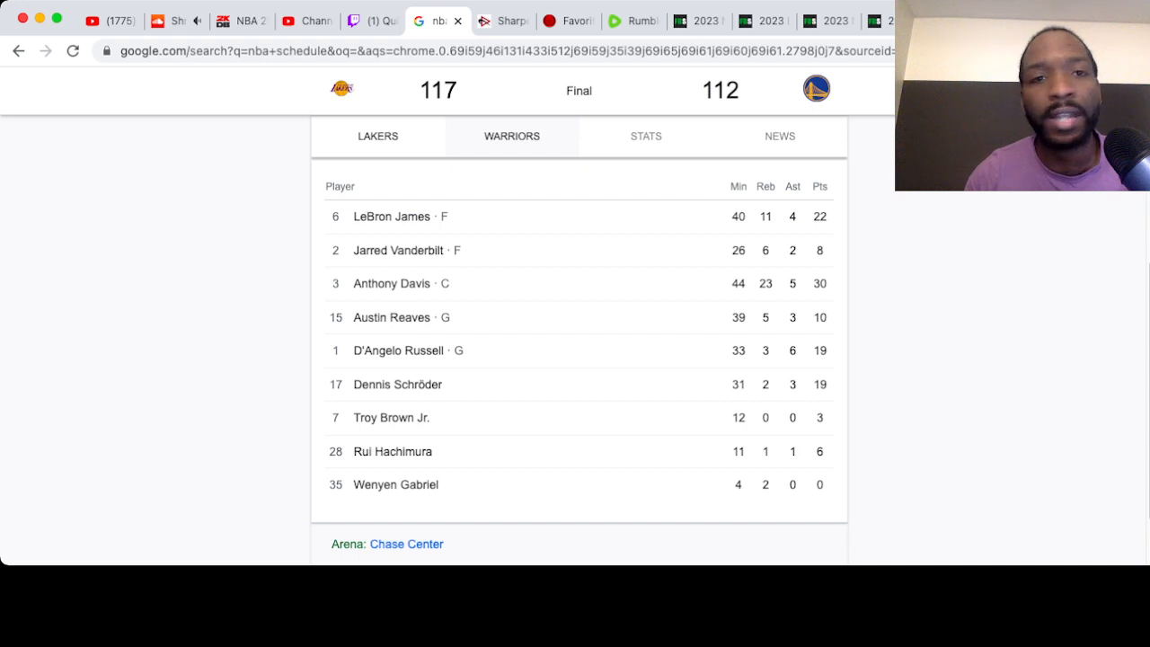
pyautogui.click(512, 136)
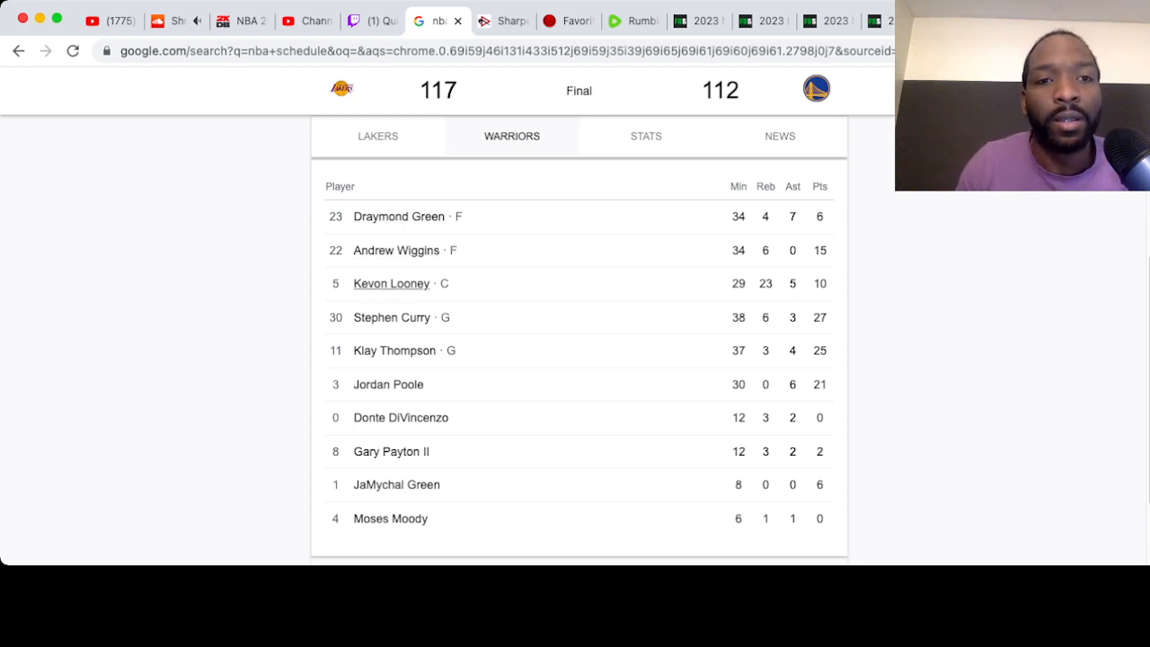
pyautogui.moveTo(395, 351)
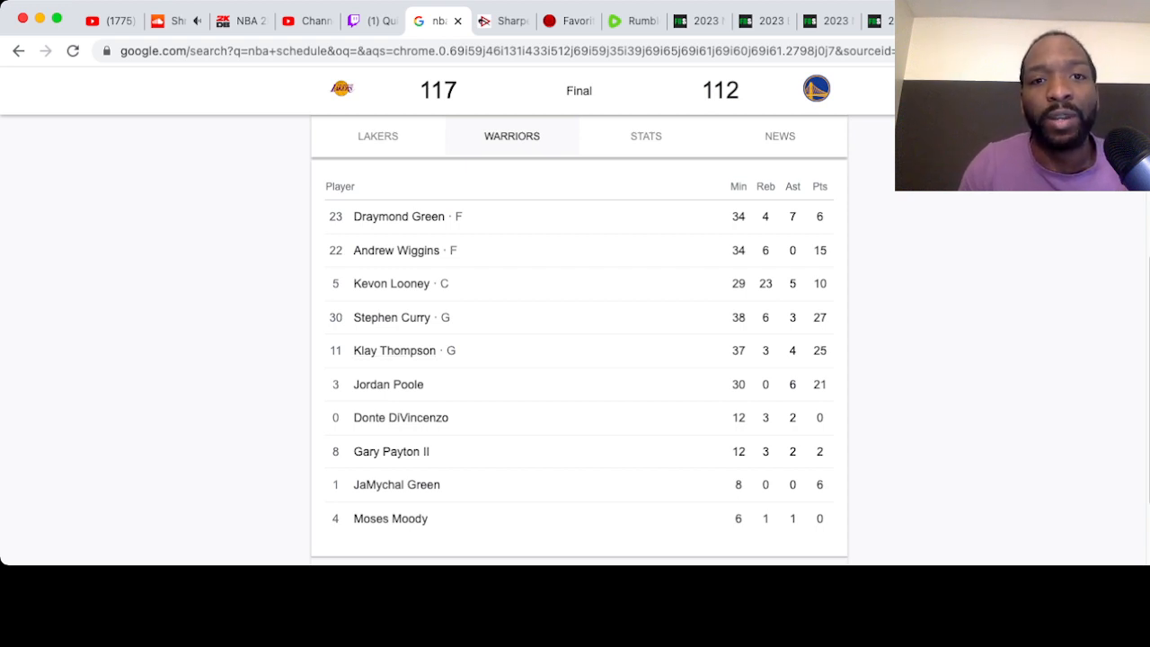
pyautogui.click(378, 136)
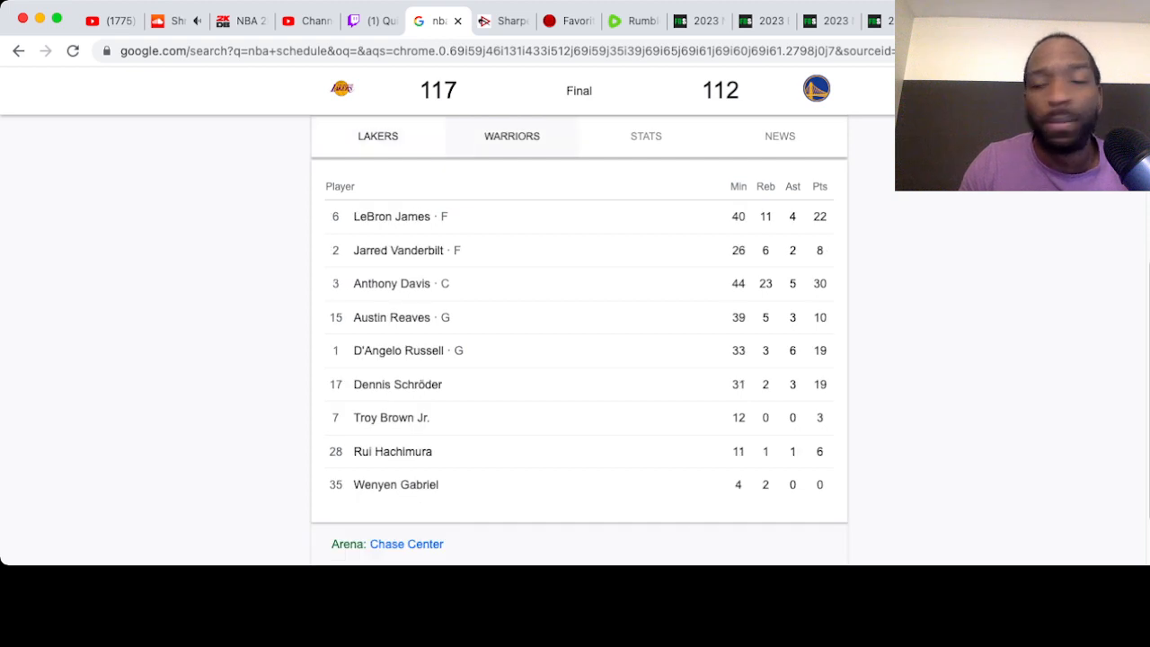
pyautogui.click(511, 135)
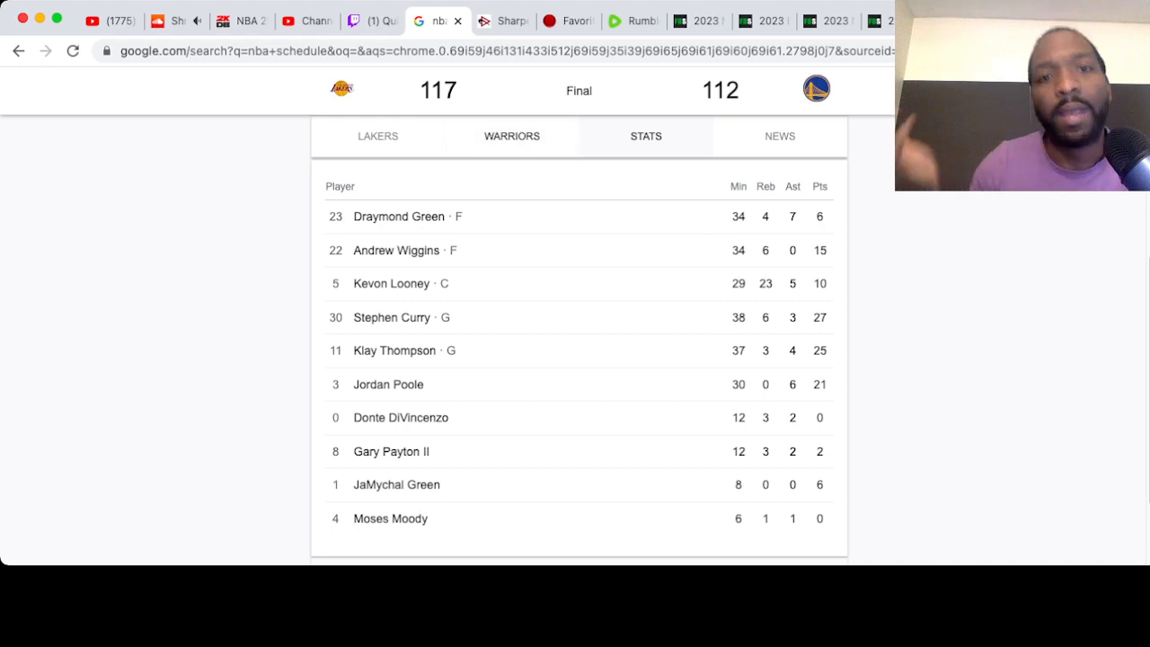
# Review Lakers–Warriors Game 1 team stats, then return to the quarter-score summary
pyautogui.click(646, 136)
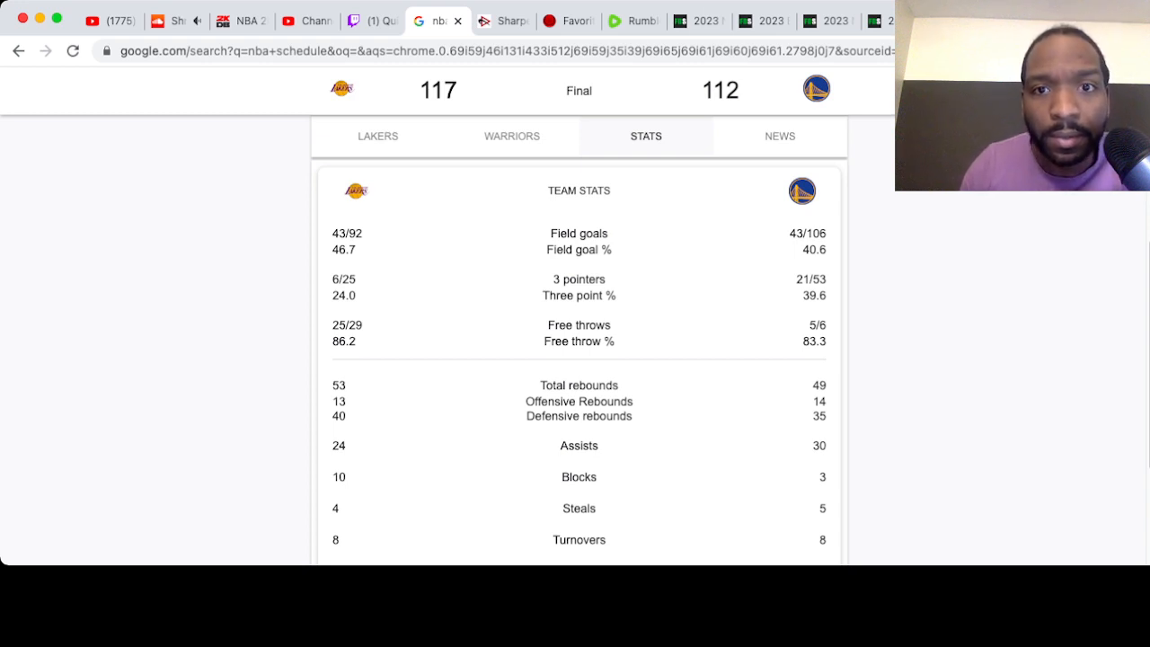
pyautogui.scroll(-3)
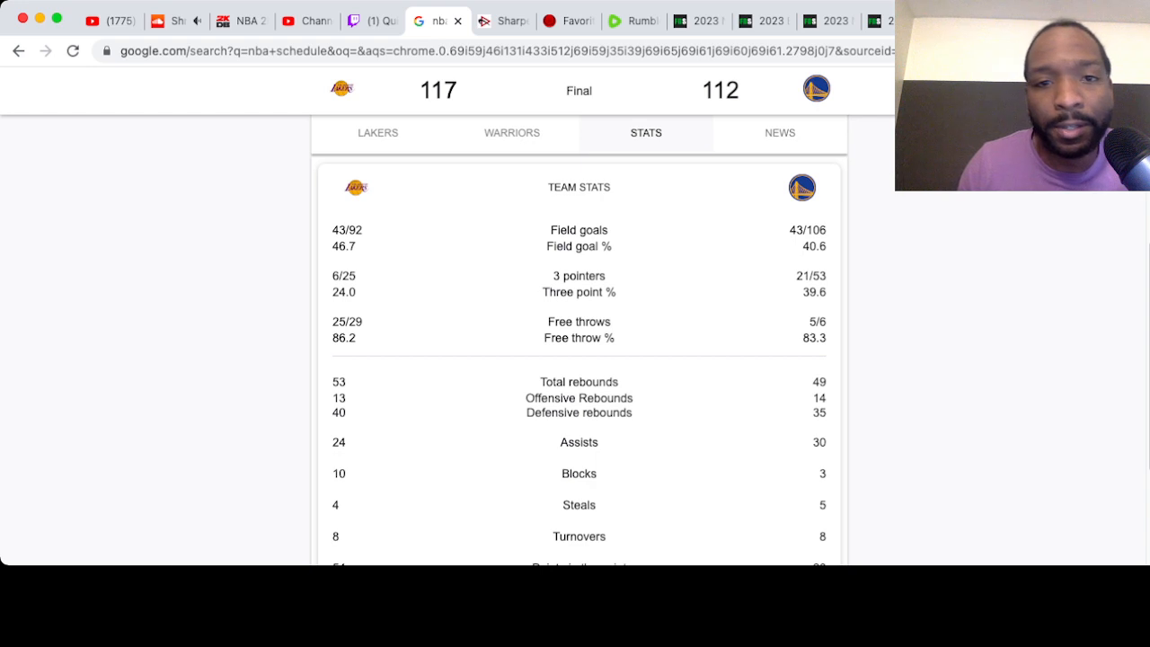
pyautogui.scroll(-3)
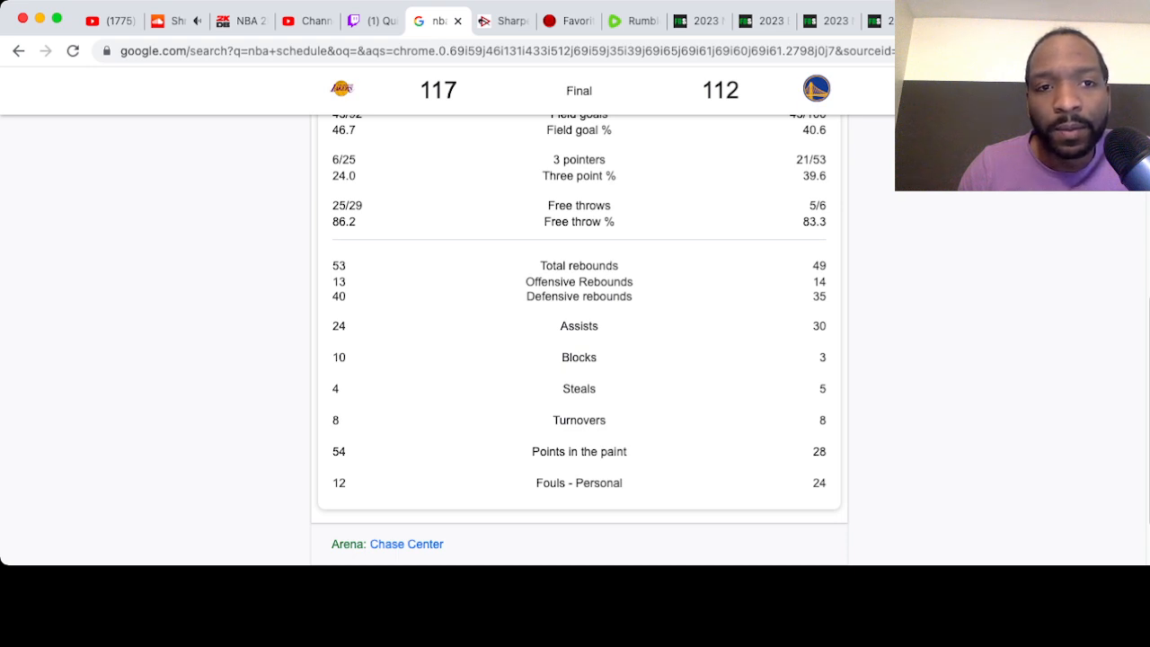
pyautogui.scroll(3)
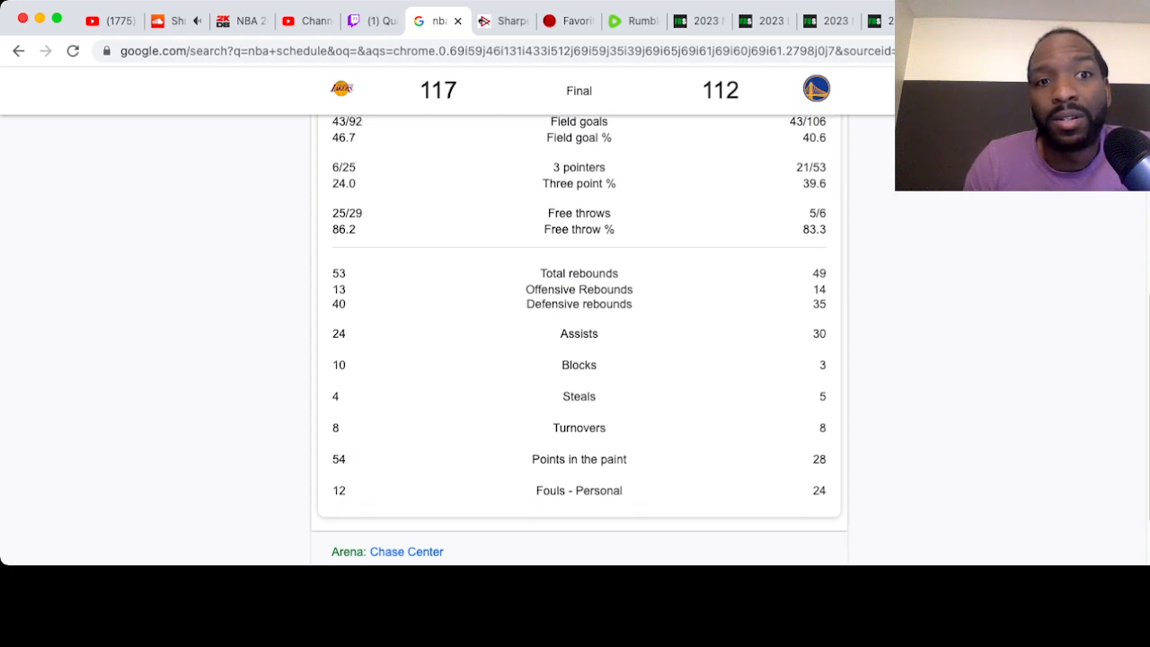
pyautogui.scroll(3)
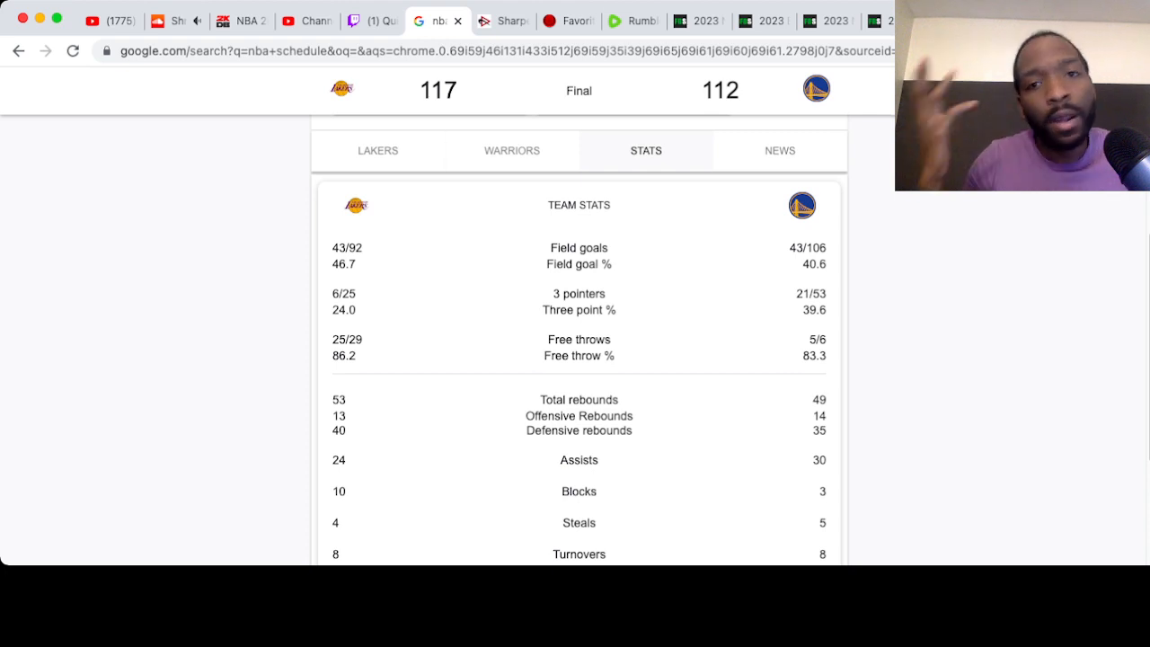
pyautogui.scroll(3)
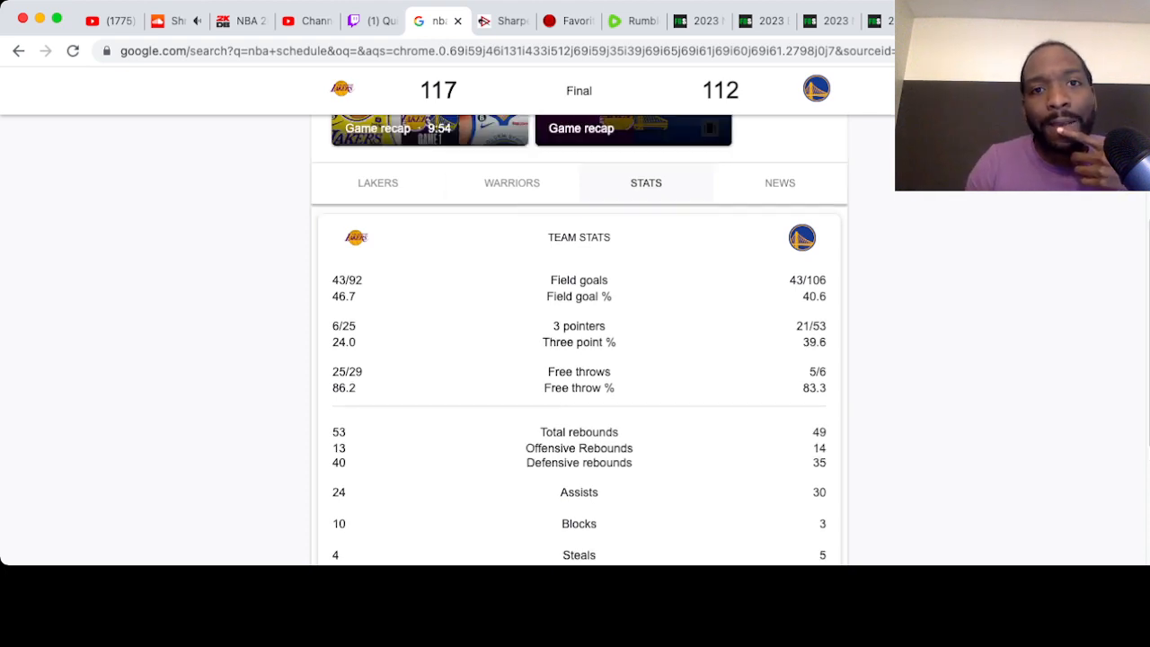
pyautogui.scroll(3)
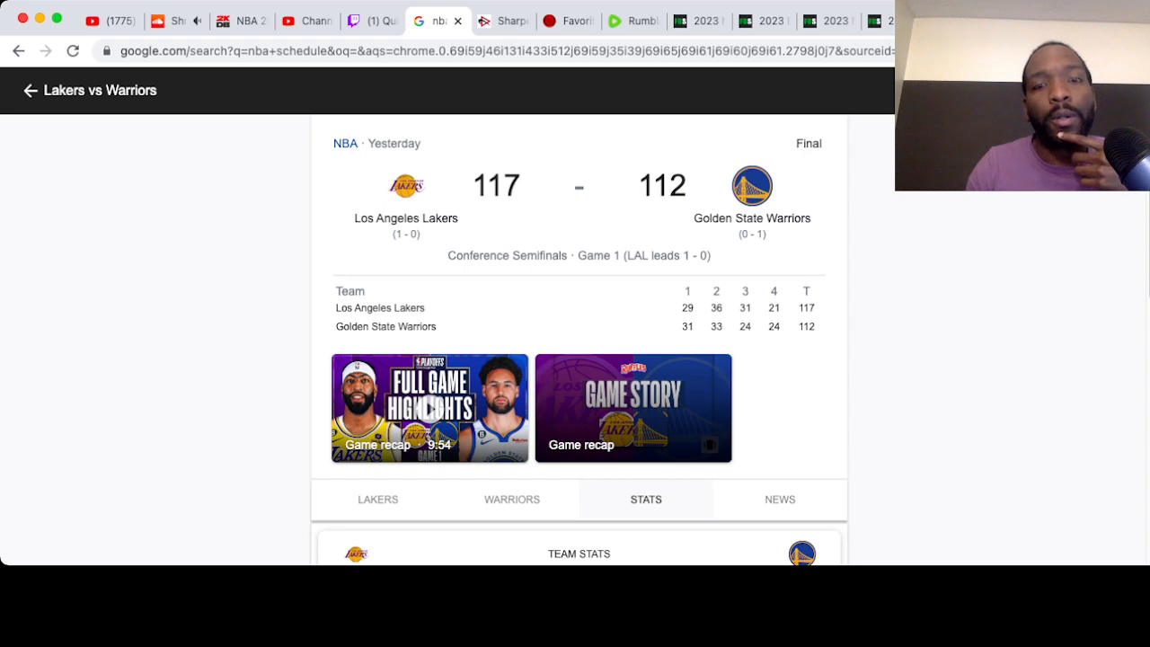